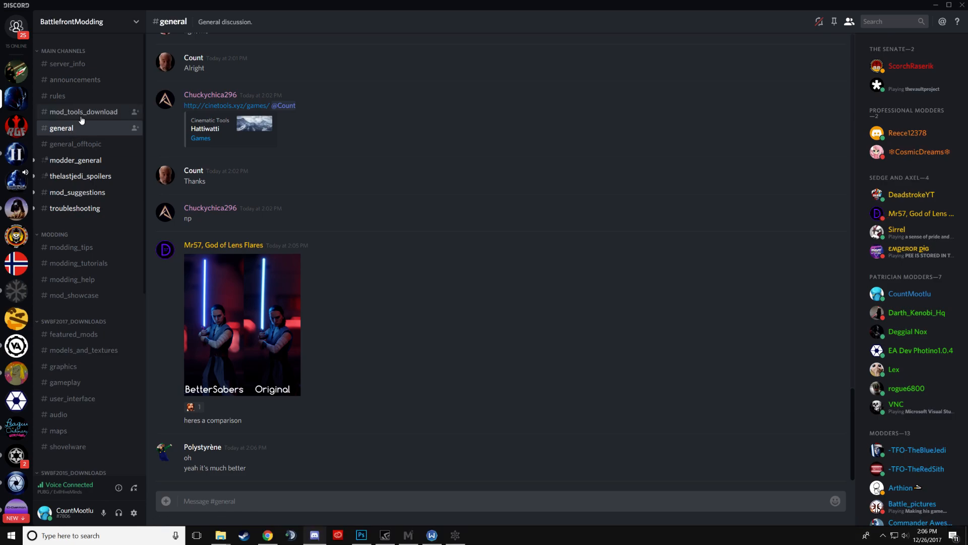
Open the Frosty Tool Suite downloads page linked in Discord's #mod_tools_download channel
left_click(83, 112)
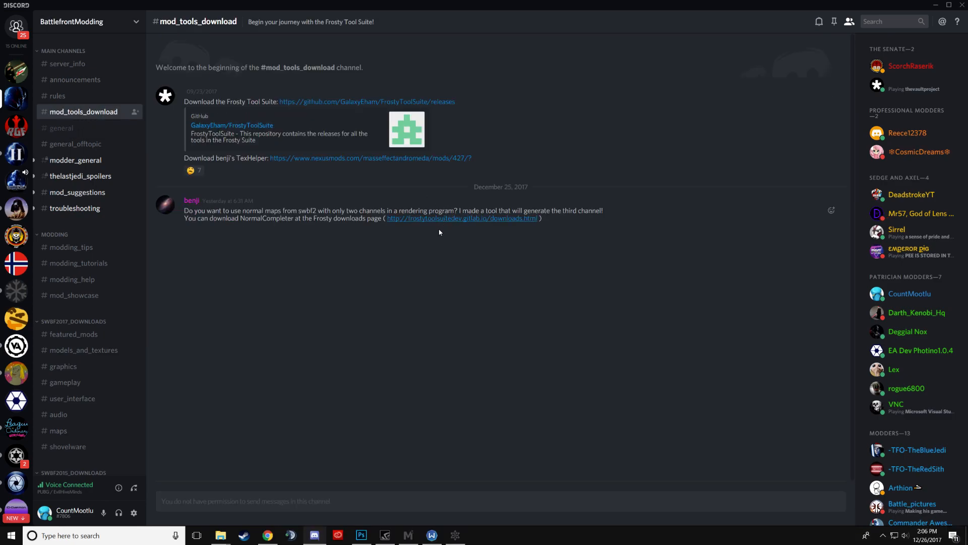
left_click(461, 217)
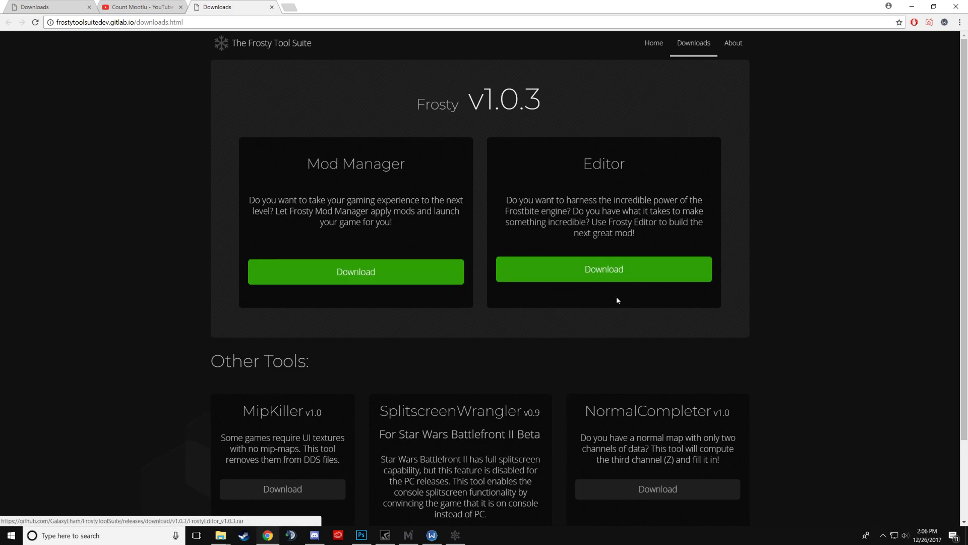
mouse_move(535, 262)
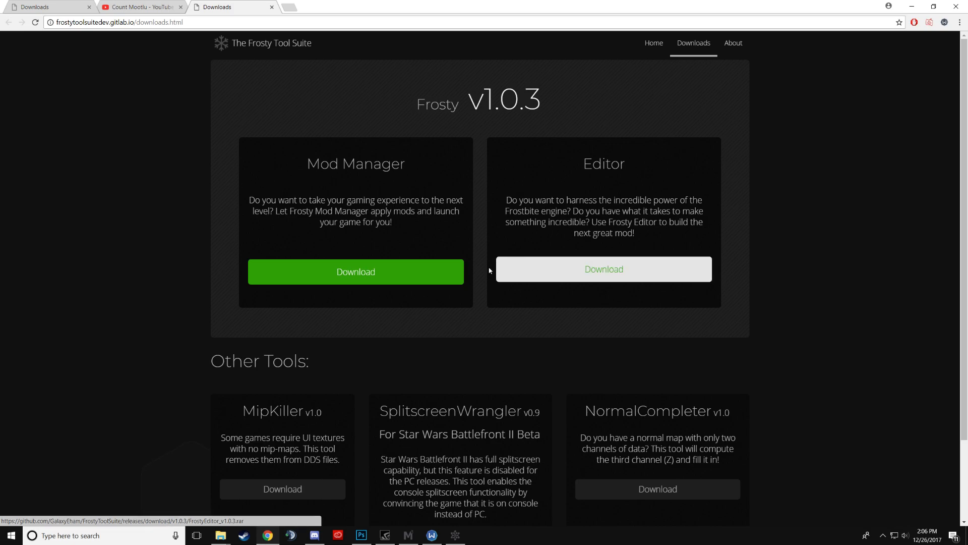
mouse_move(603, 269)
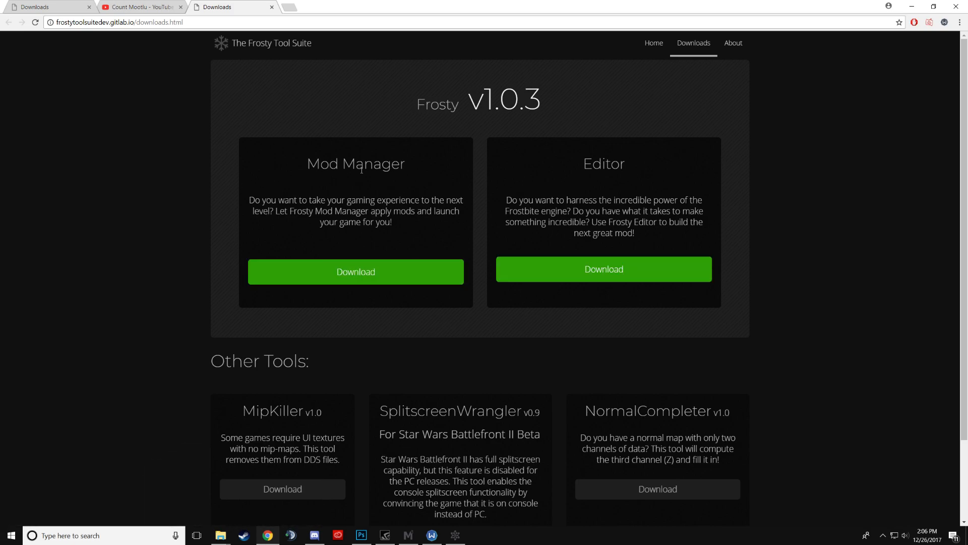
mouse_move(443, 232)
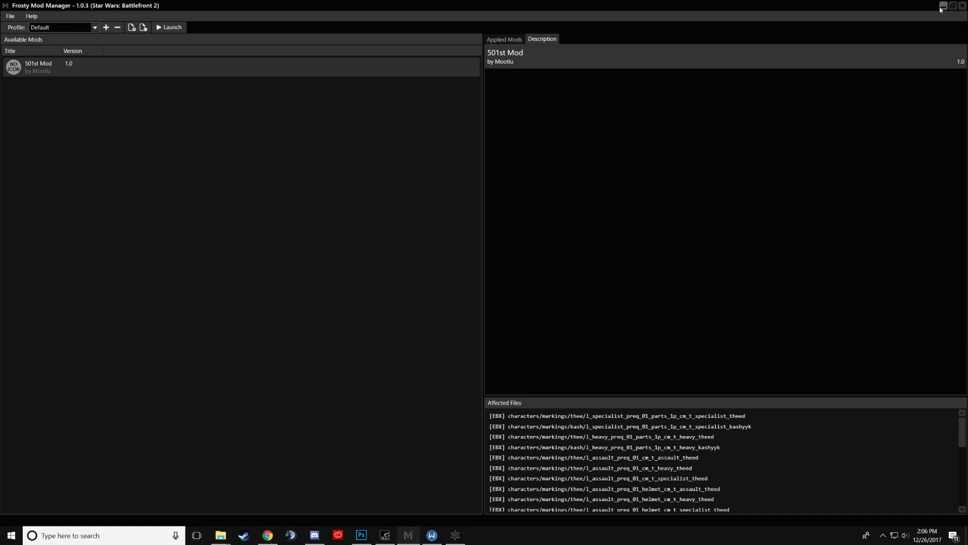
Minimize Frosty Mod Manager and open the FrostyEditor_v1.0.3 folder from the desktop
left_click(947, 5)
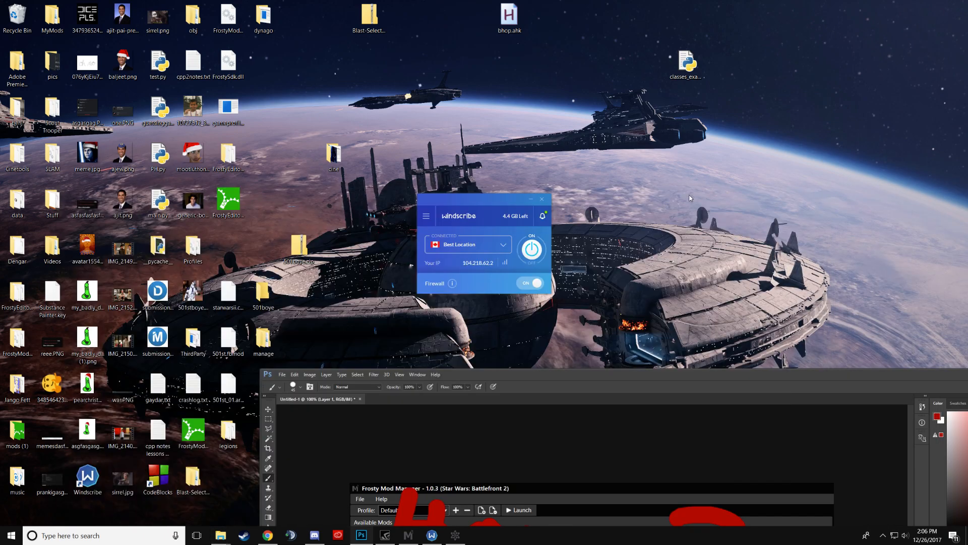
left_click(542, 198)
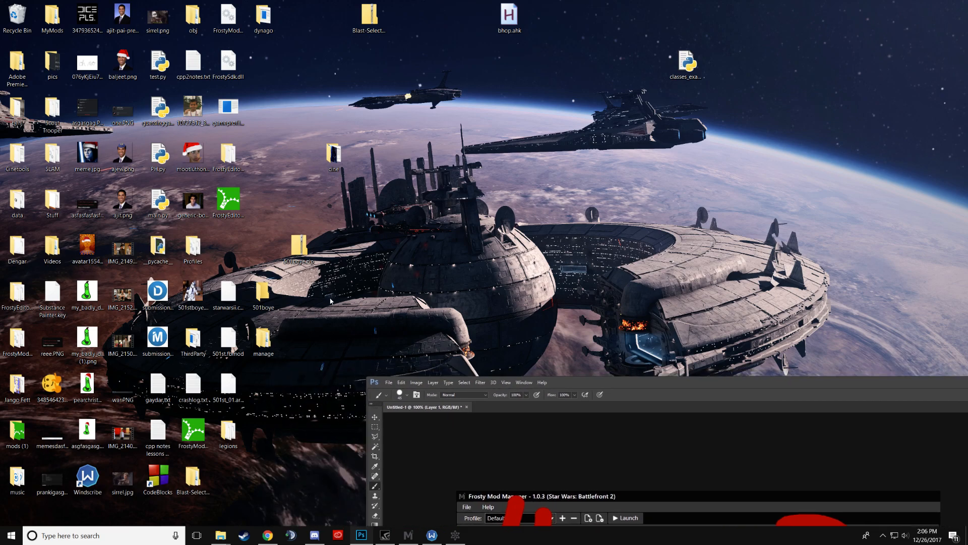
left_click(298, 247)
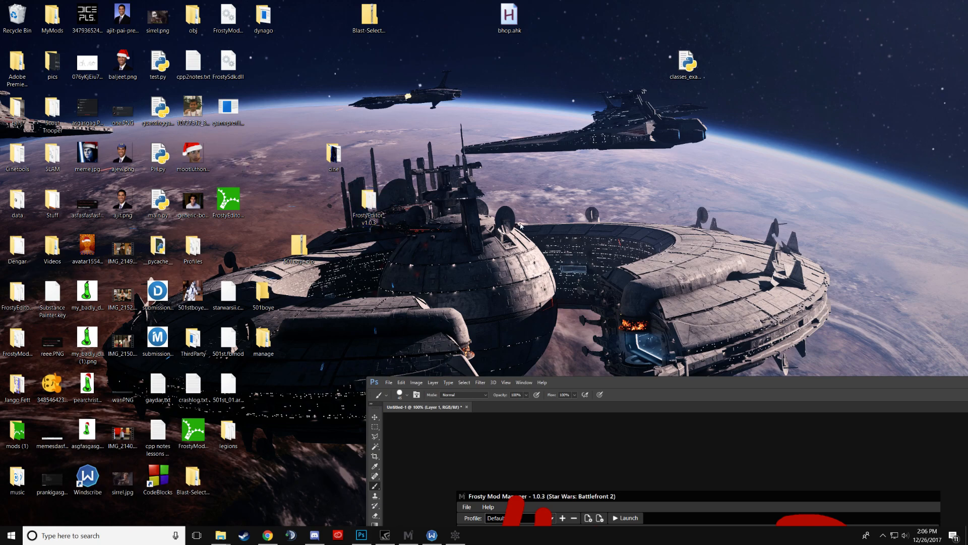
left_click(368, 200)
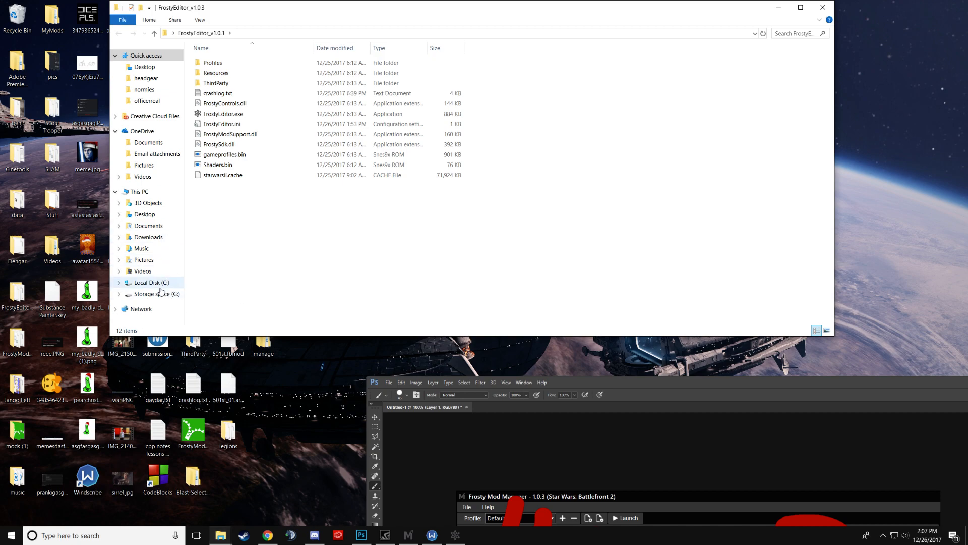
Browse from C:\Program Files (x86) to Origin Games on Storage space (G:)
left_click(150, 283)
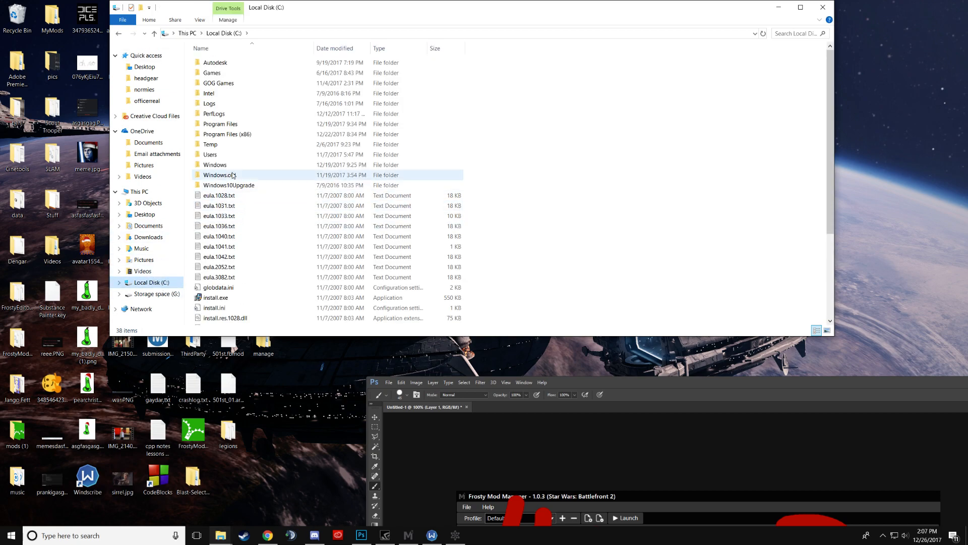
double_click(227, 134)
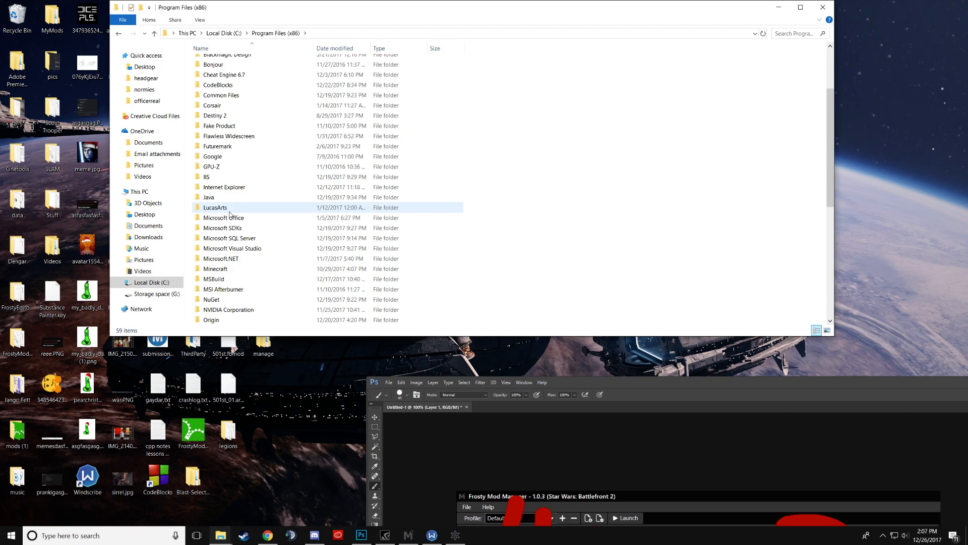
scroll("down", 3)
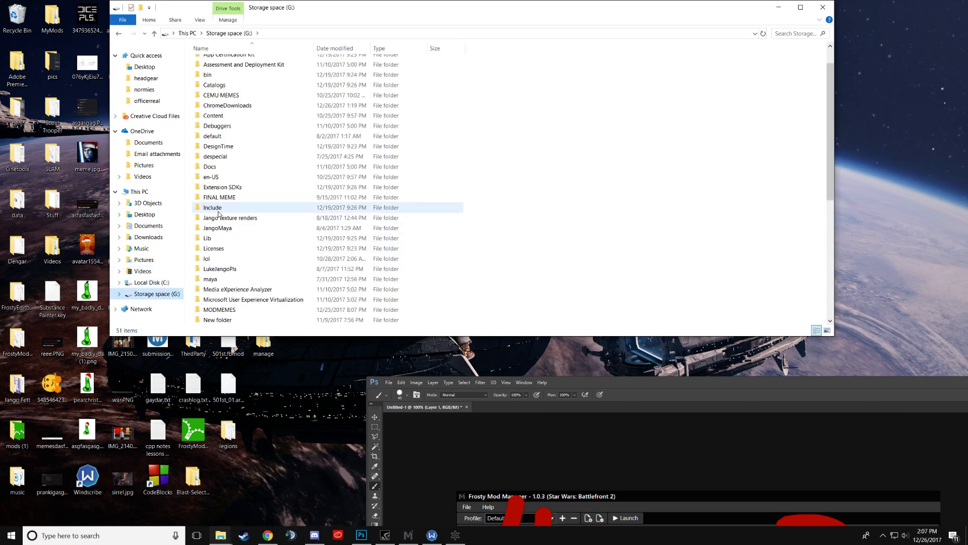
scroll("down", 3)
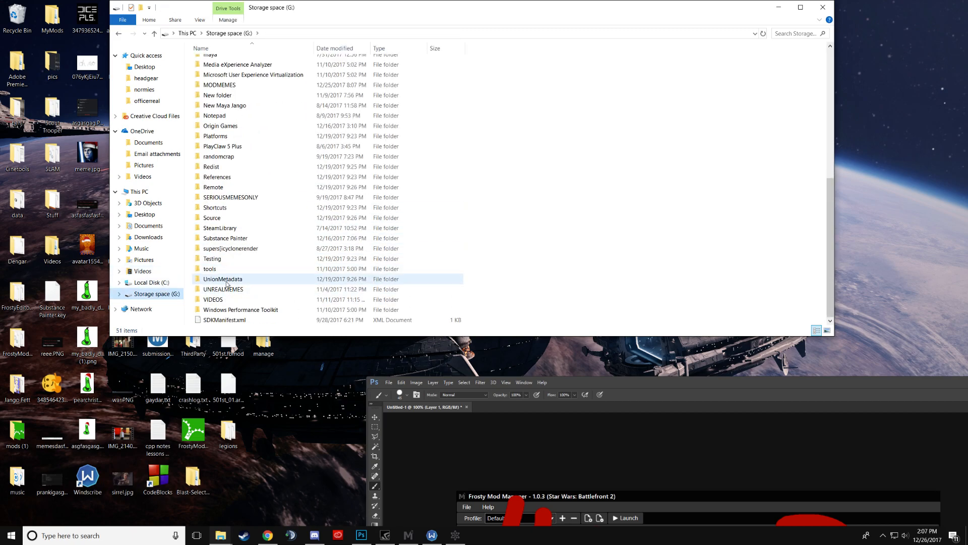
double_click(221, 126)
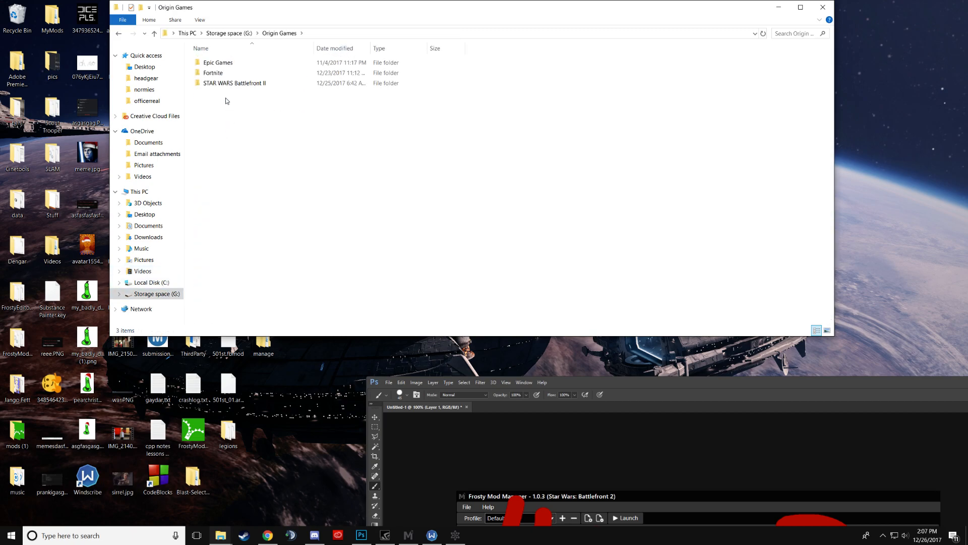
double_click(234, 83)
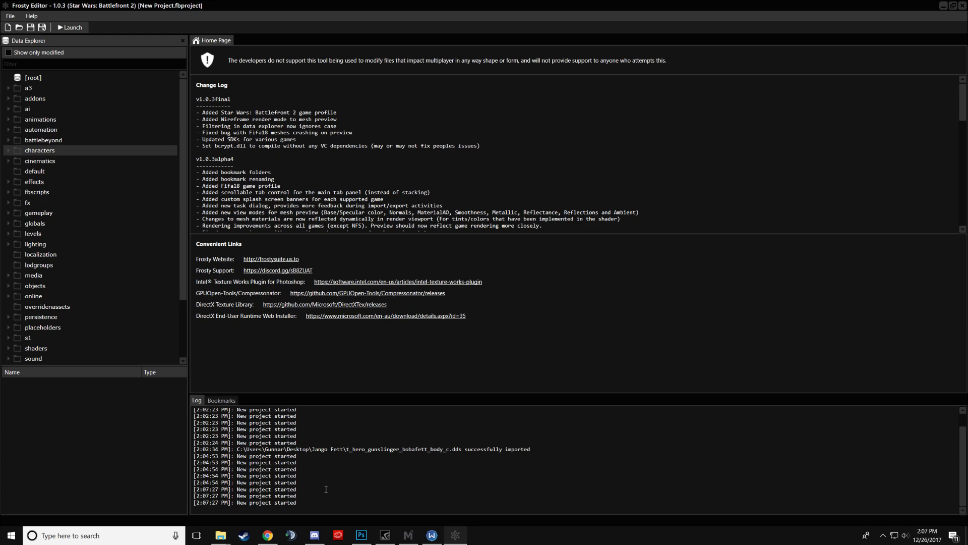
left_click(314, 534)
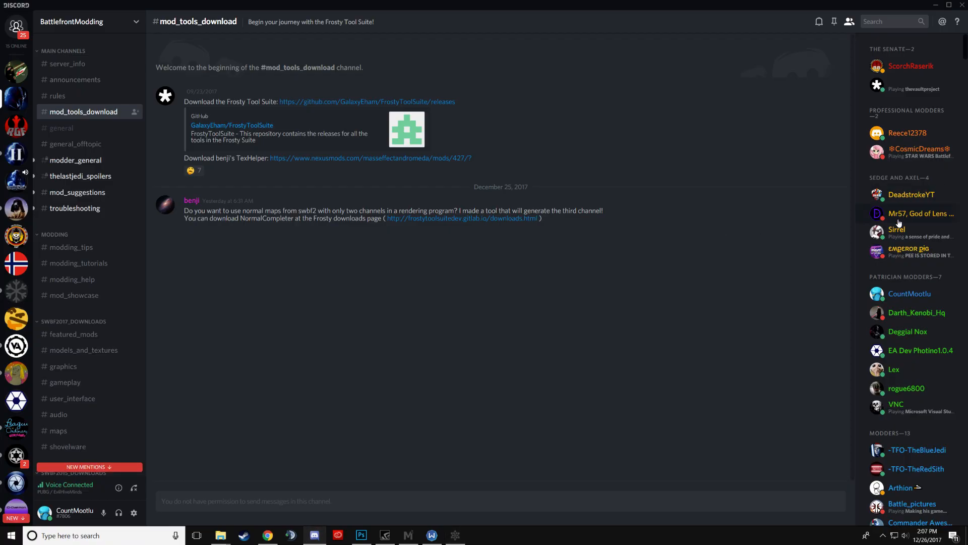
left_click(61, 128)
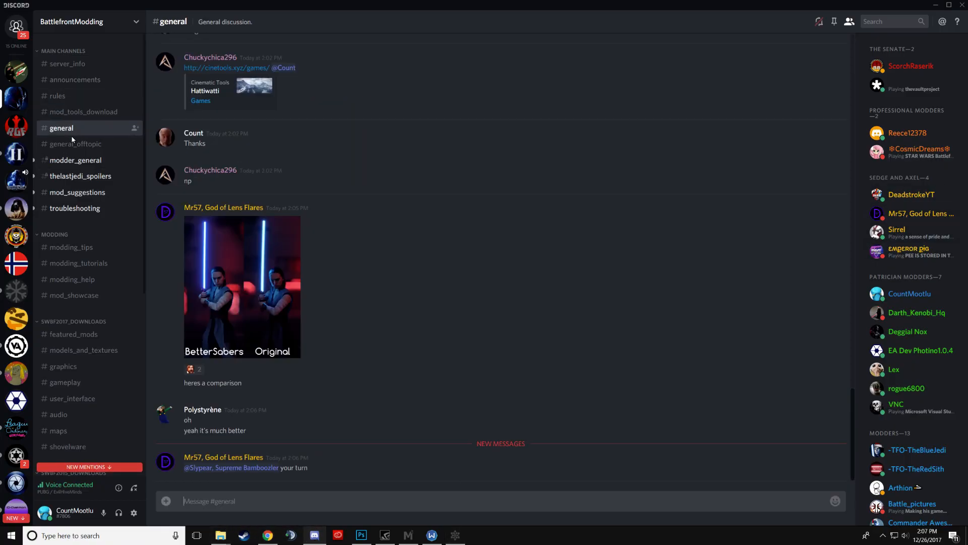
type("@men")
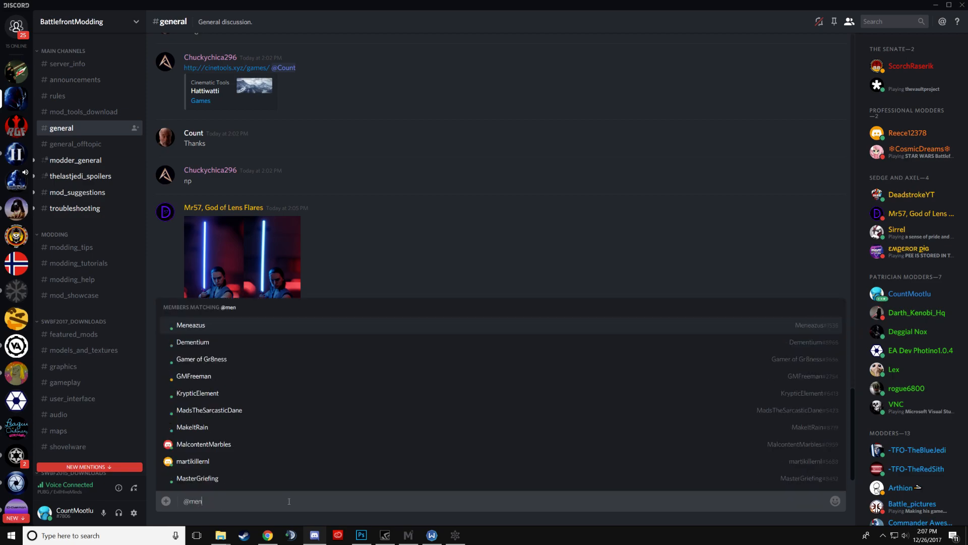
type("to")
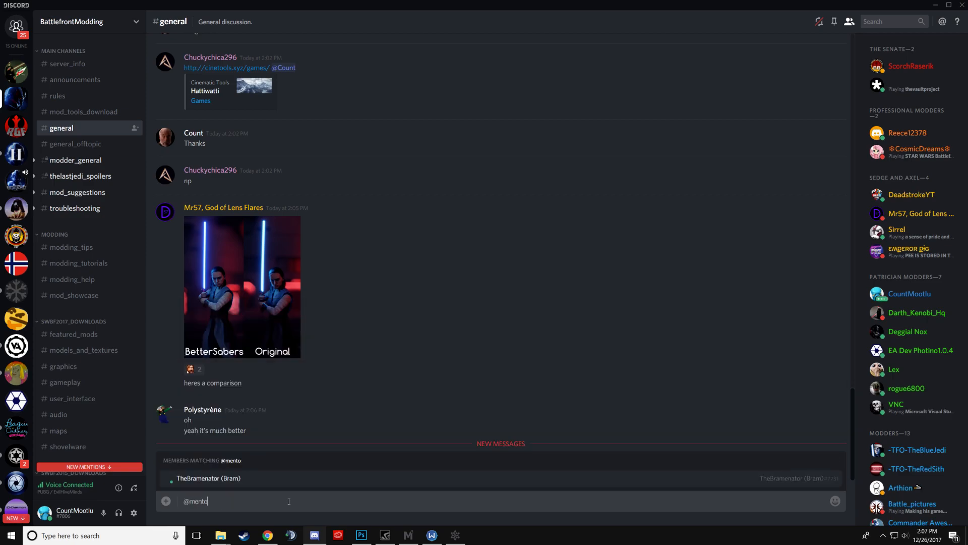
type("@Ment")
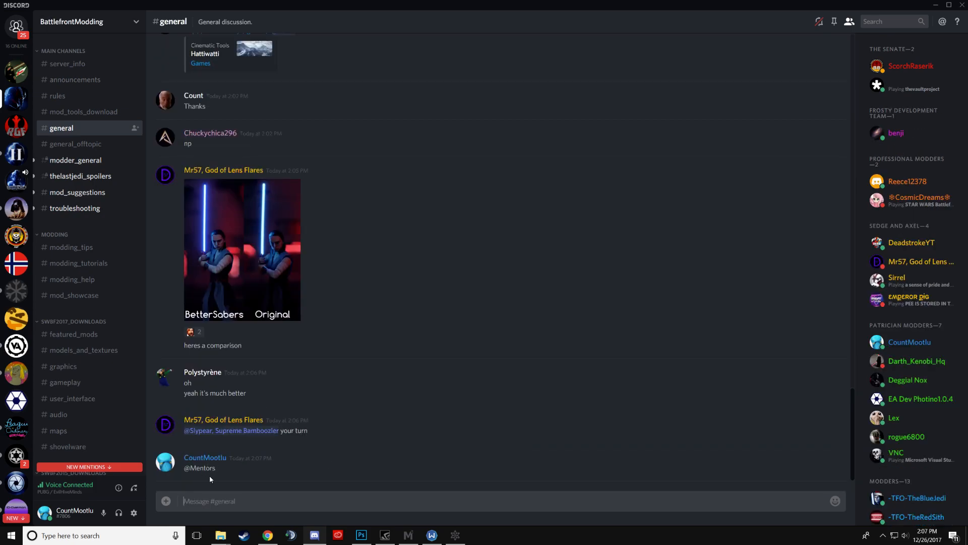
left_click(832, 488)
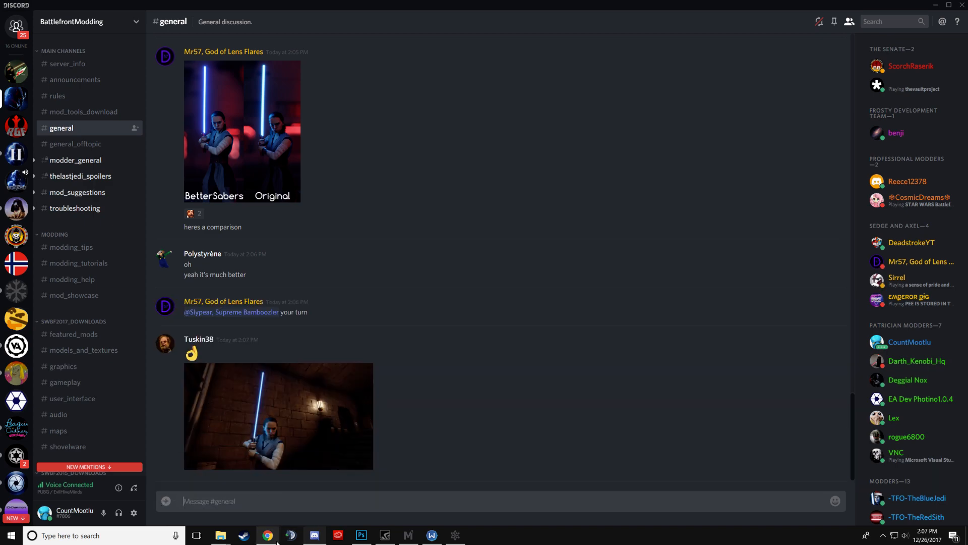
left_click(455, 535)
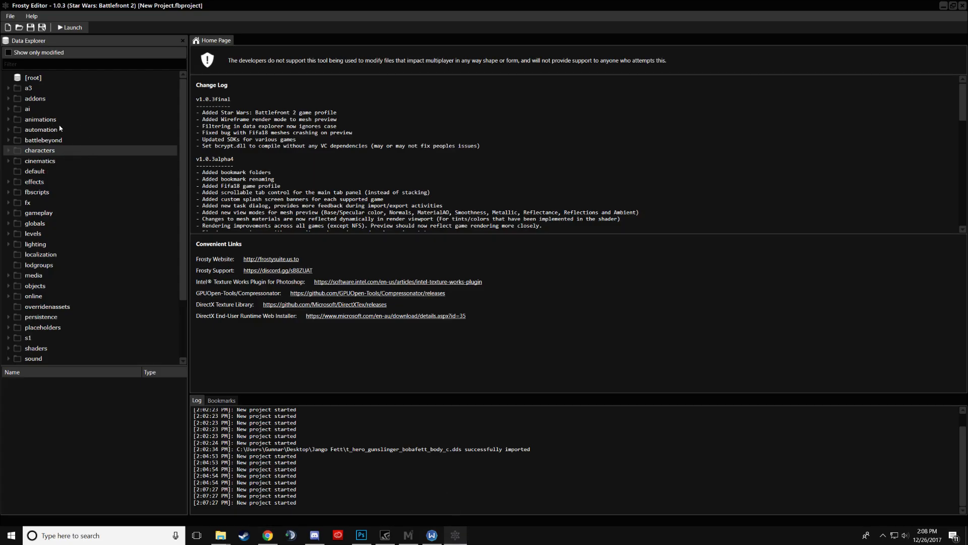
mouse_move(383, 195)
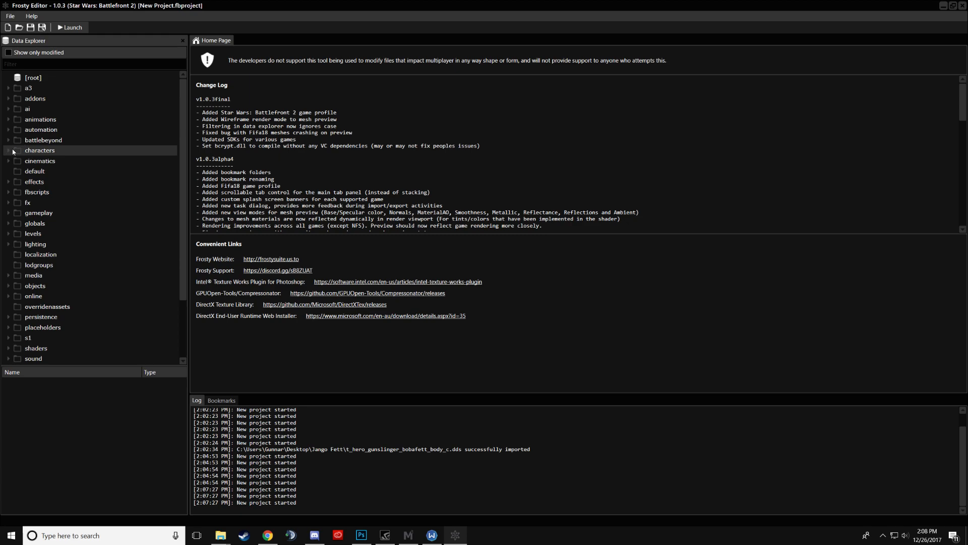
Open t_bobafett_01_body_cs from characters > hero > bobafett > bobafett_01 > texture
left_click(8, 150)
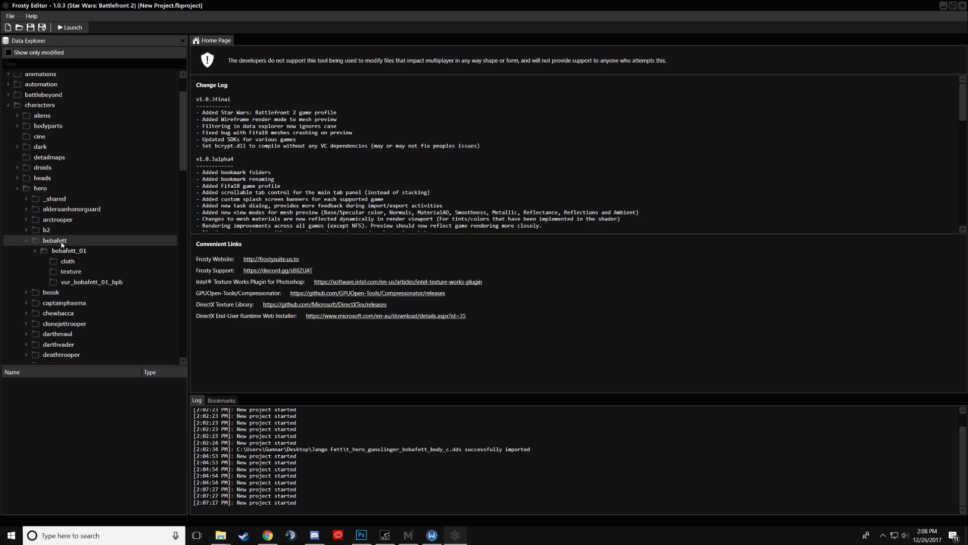
left_click(26, 240)
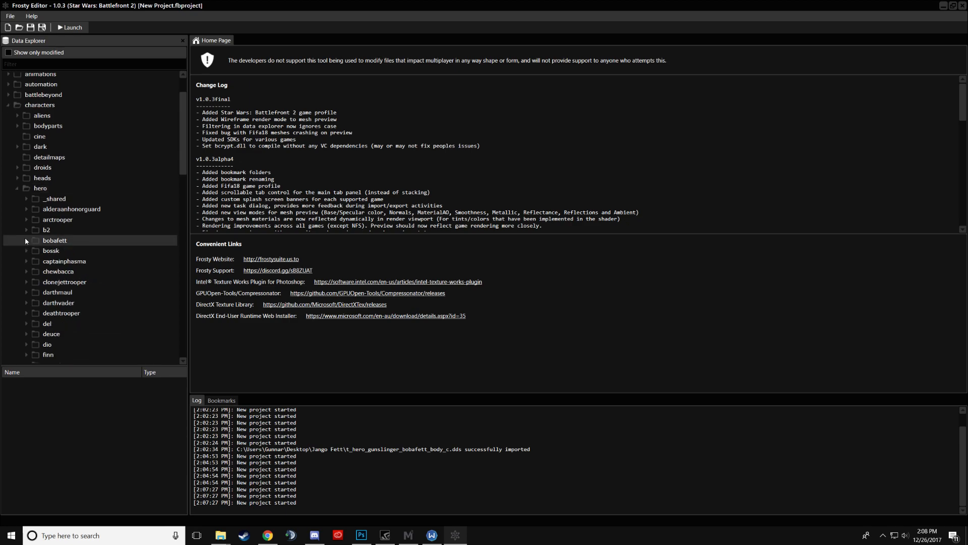
left_click(26, 240)
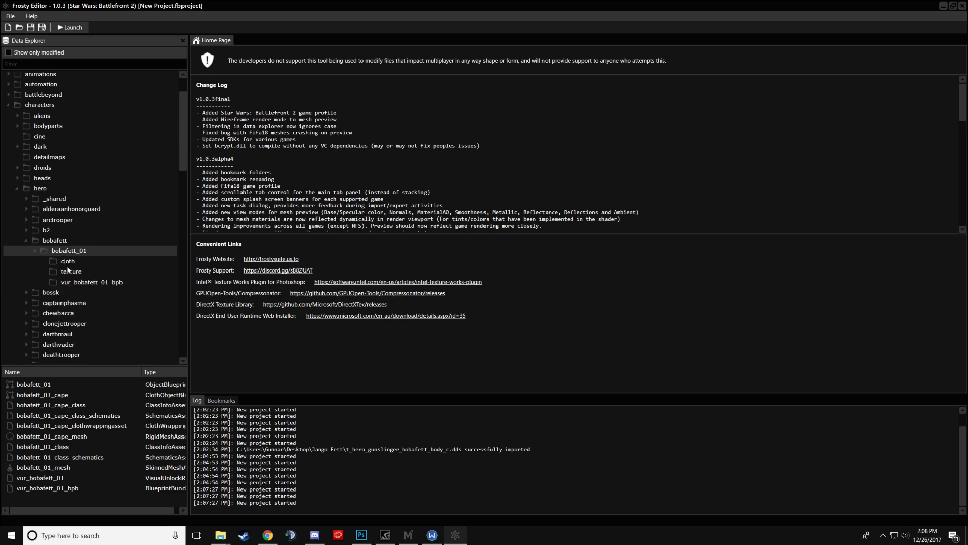
left_click(71, 270)
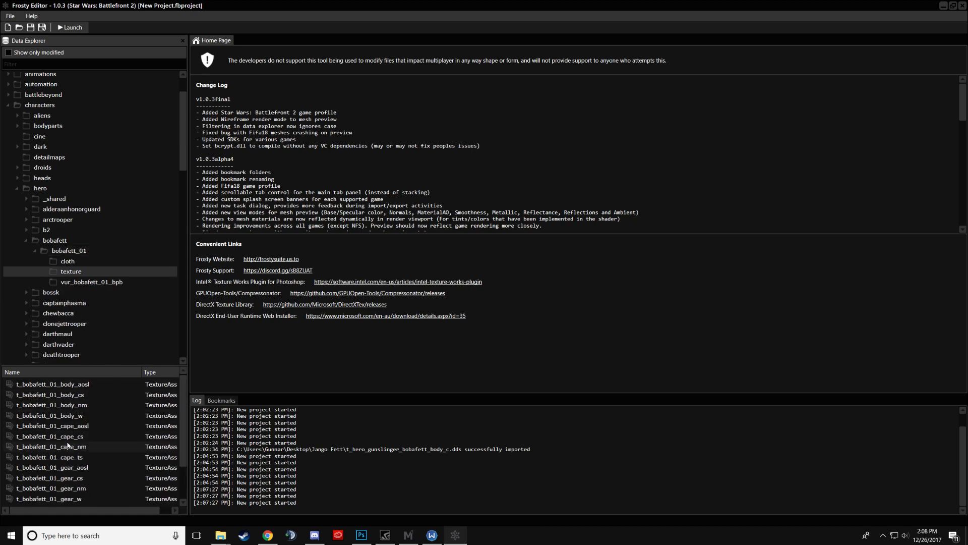
double_click(49, 393)
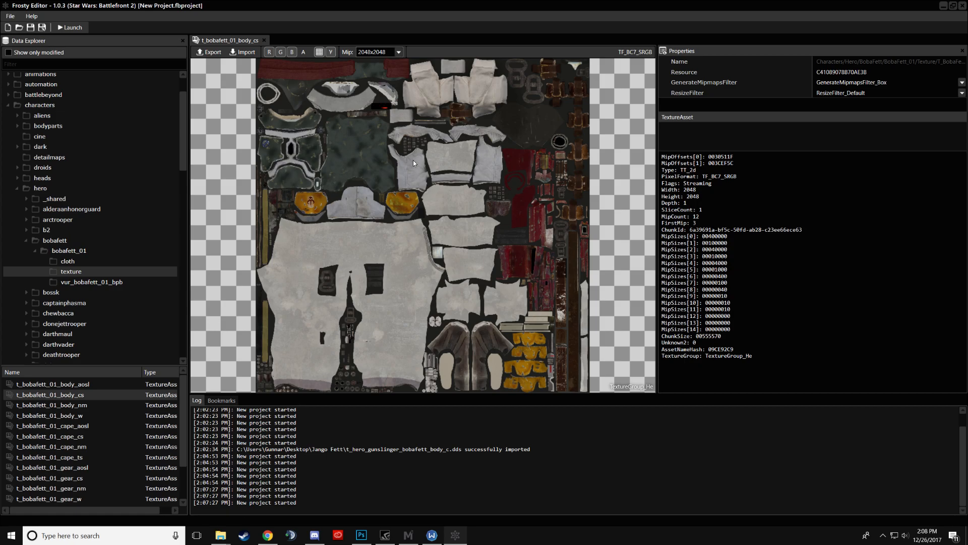
mouse_move(426, 124)
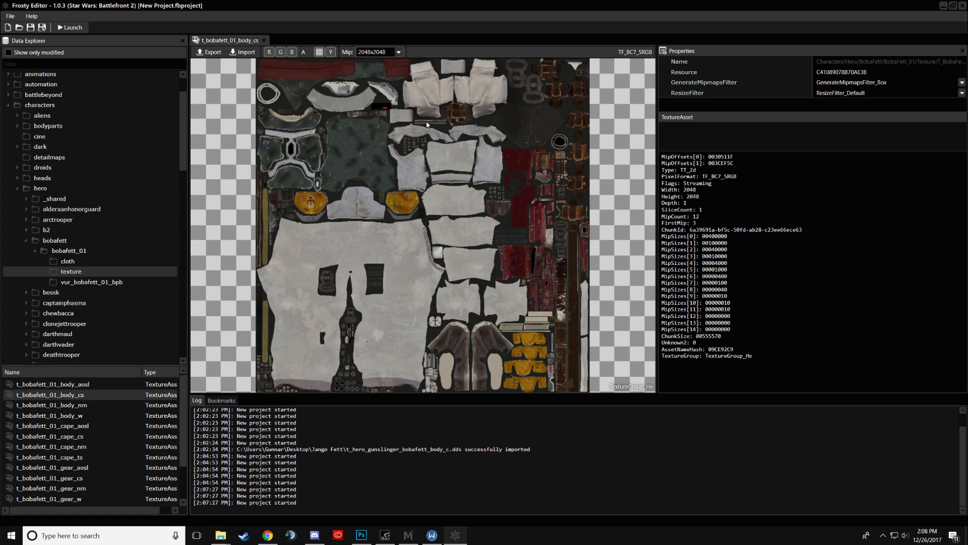
mouse_move(387, 187)
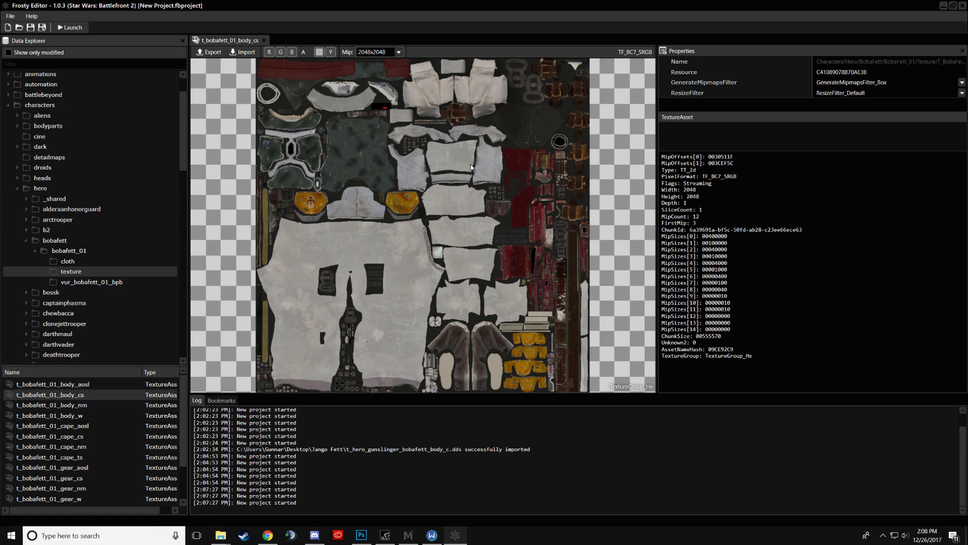
mouse_move(453, 135)
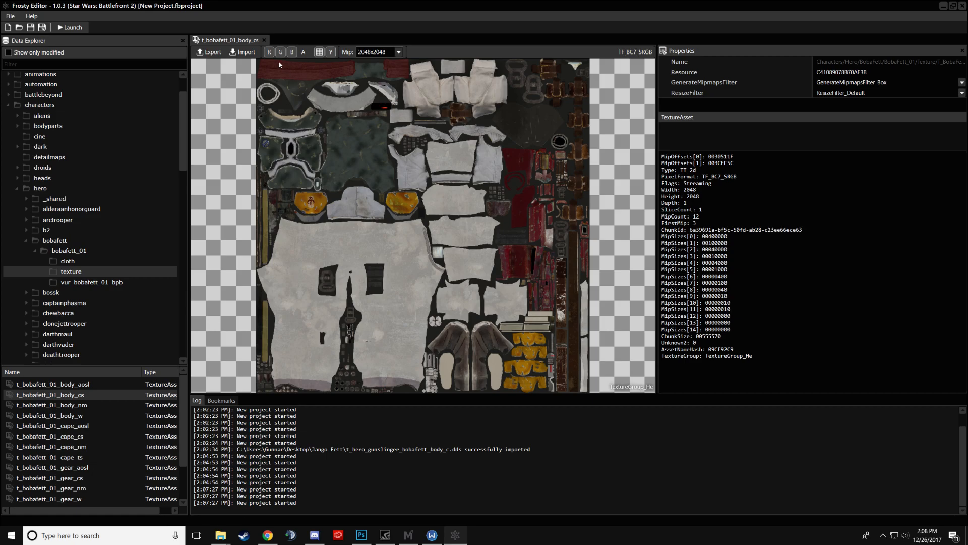
Start importing a replacement DDS for the t_bobafett_01_body_cs texture
left_click(245, 52)
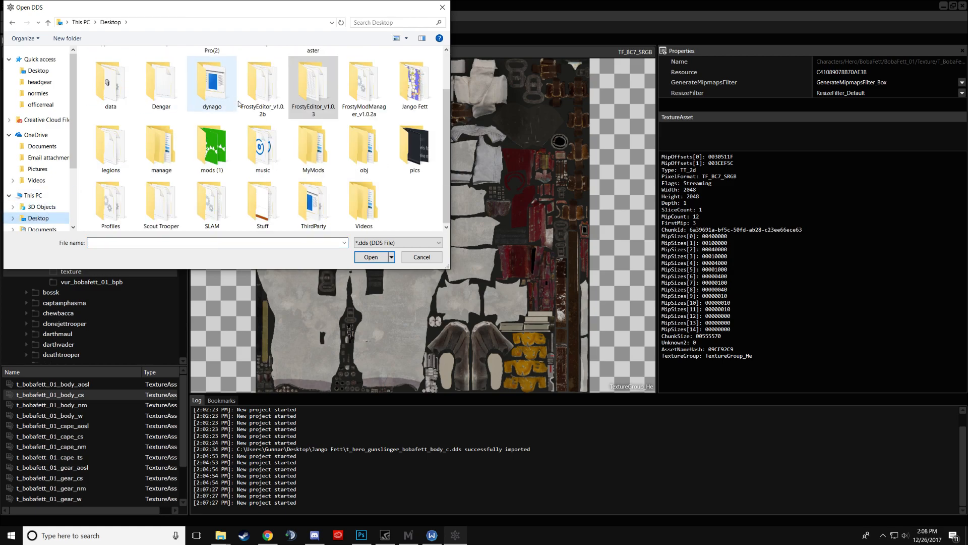
mouse_move(414, 86)
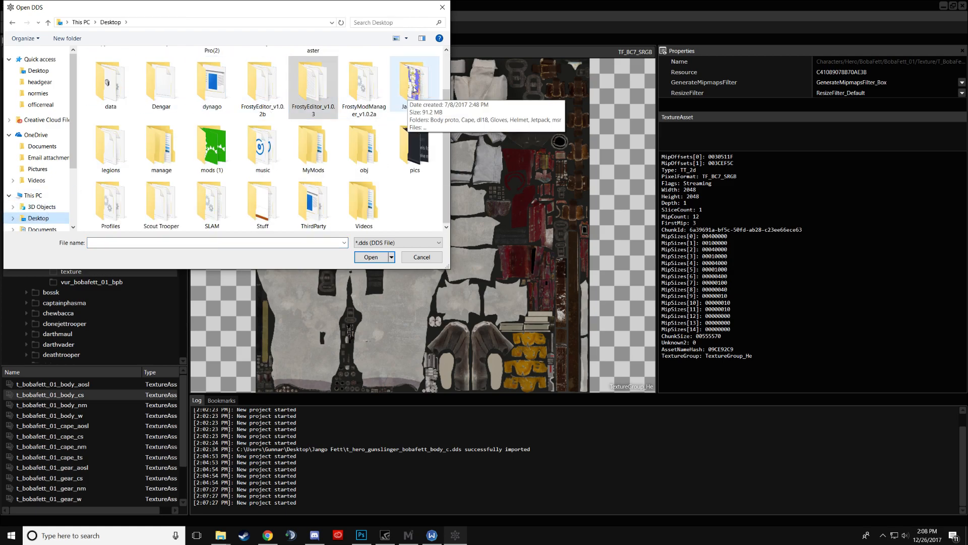
Import t_hero_gunslinger_bobafett_body_c.dds from the Jango Fett folder as the body texture
double_click(413, 80)
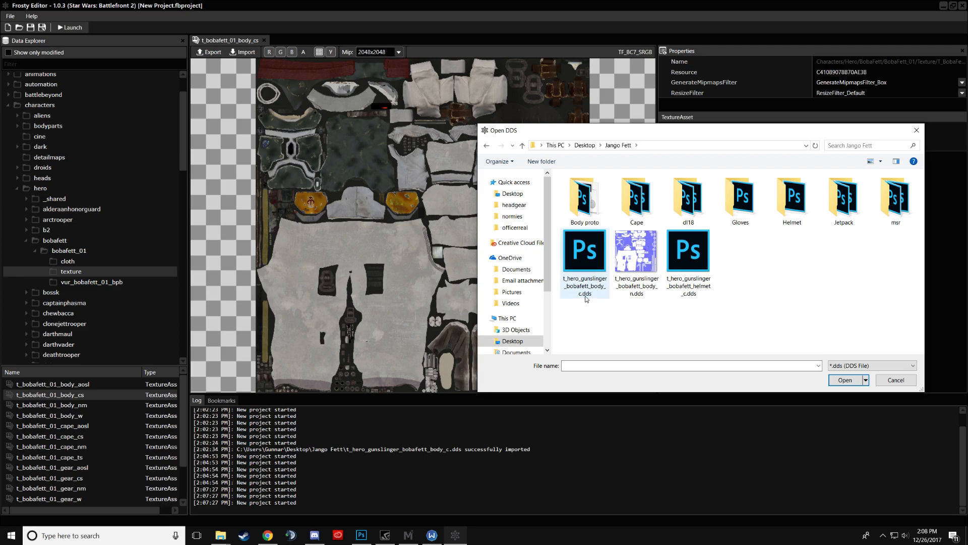
mouse_move(595, 250)
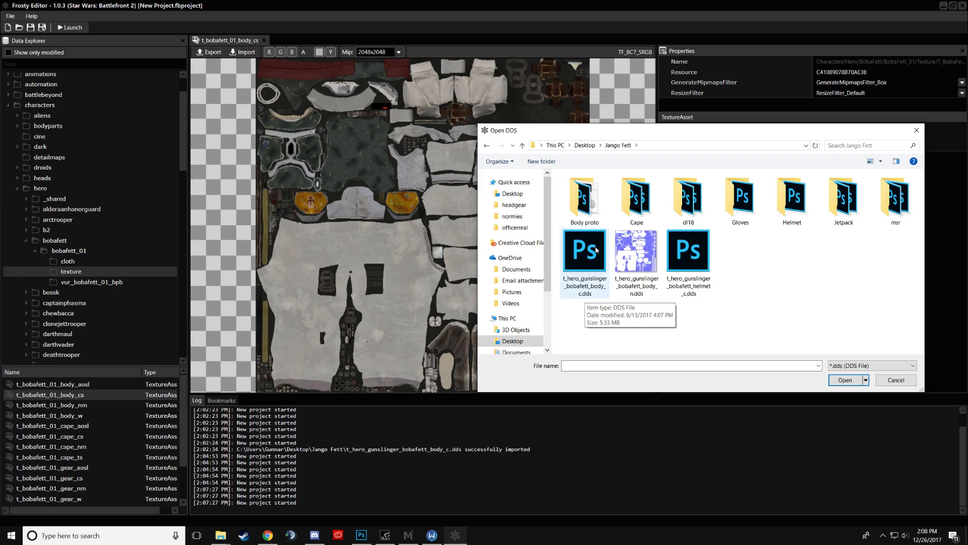
left_click(584, 250)
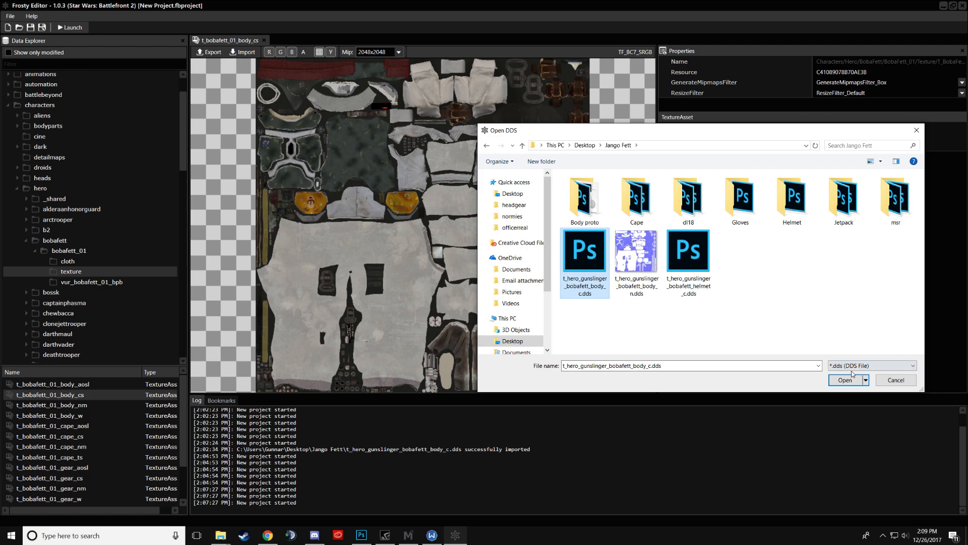
left_click(845, 380)
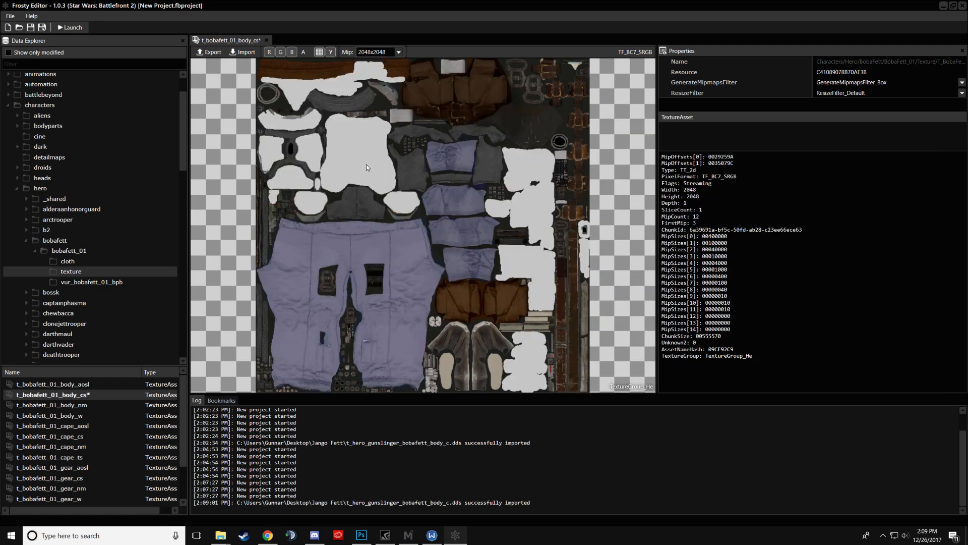
mouse_move(315, 162)
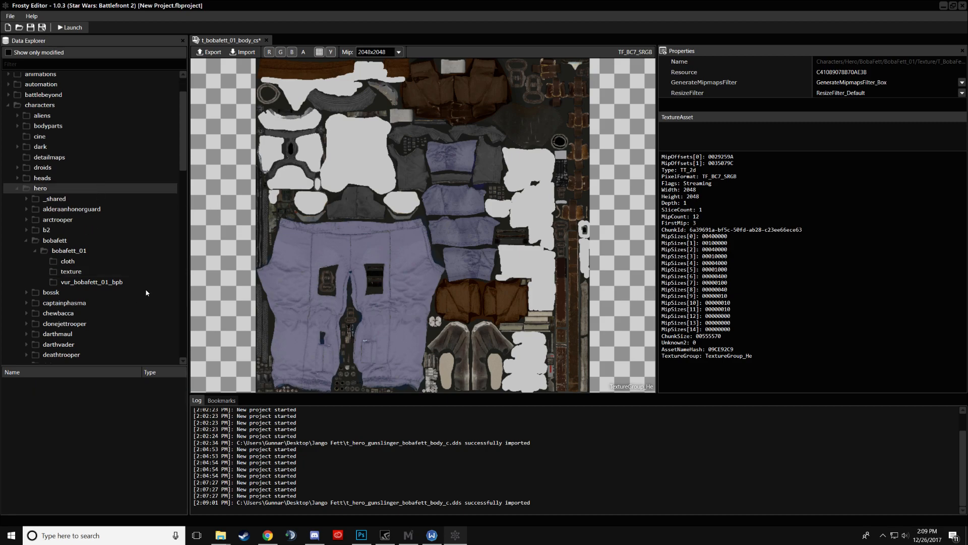
left_click(70, 272)
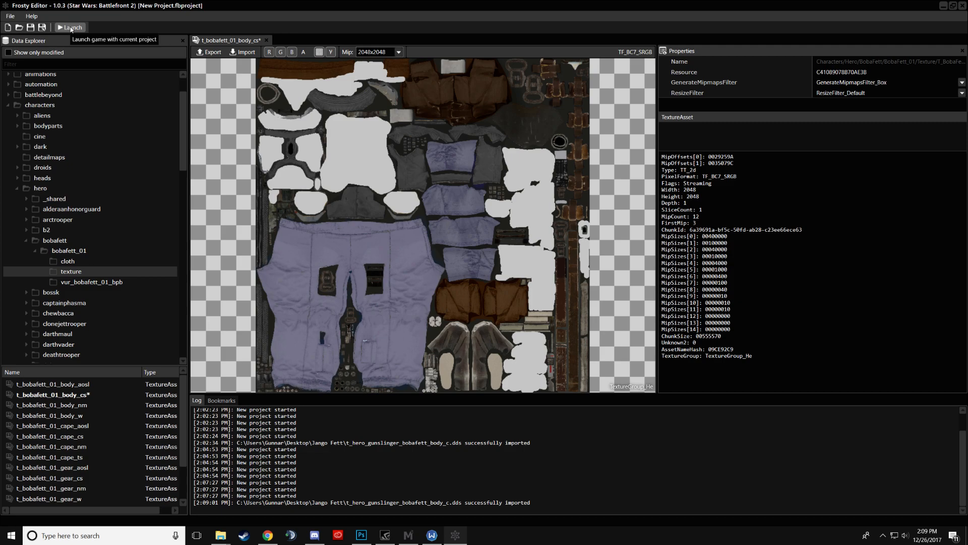
mouse_move(473, 374)
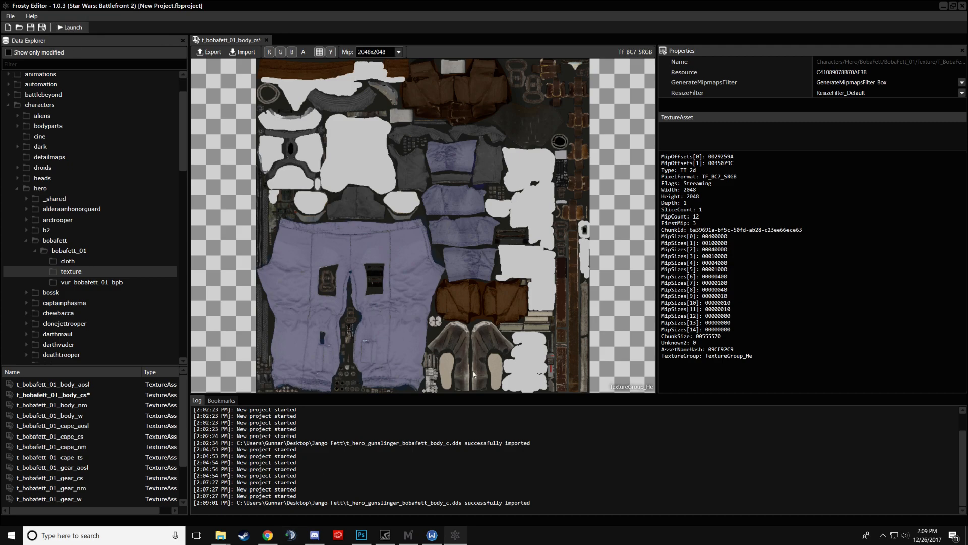
mouse_move(85, 42)
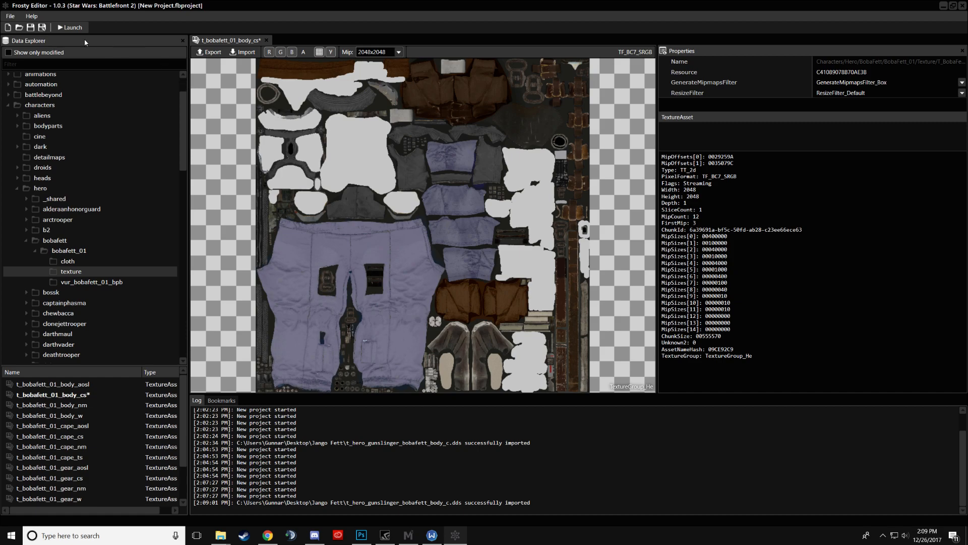
left_click(10, 16)
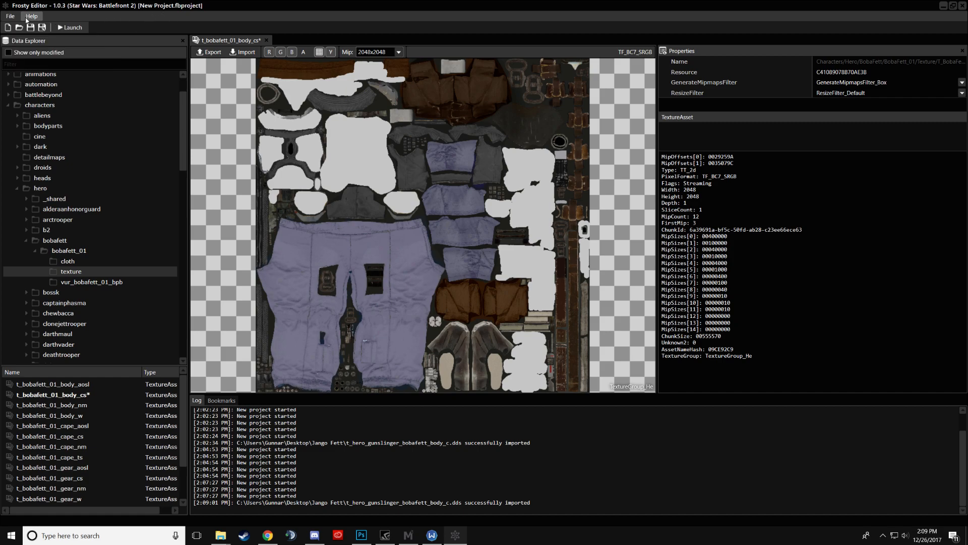
mouse_move(427, 176)
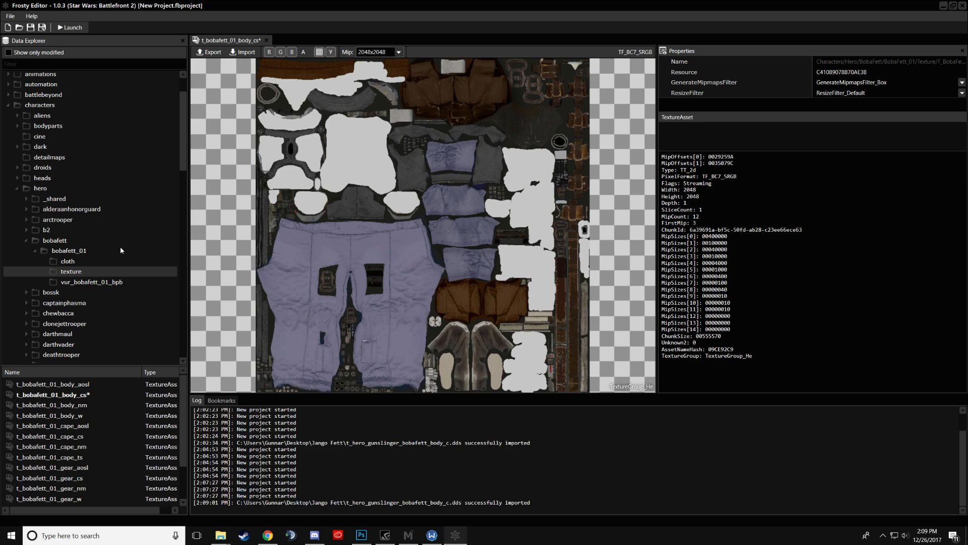
Load supersafe.fbproject, review its modified assets, then start a new blank project
left_click(10, 15)
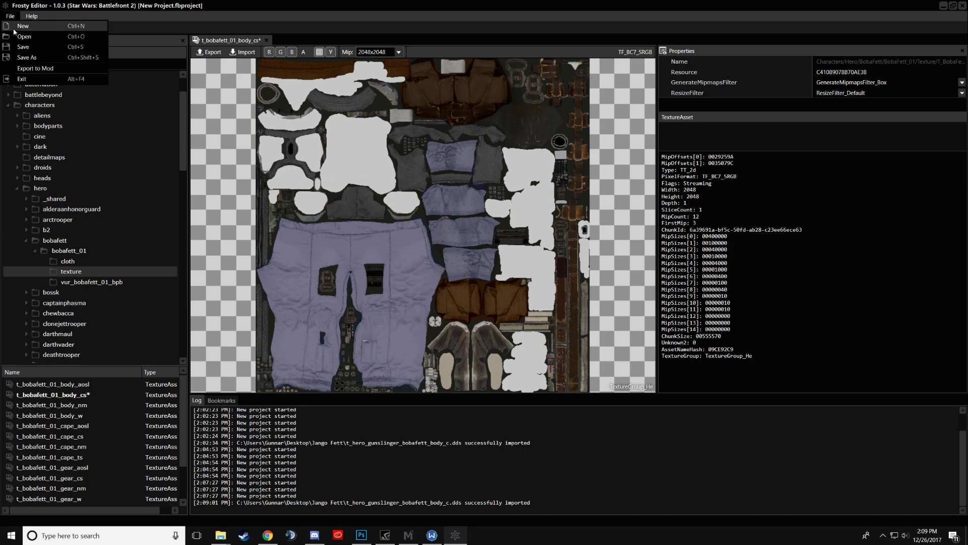
left_click(24, 36)
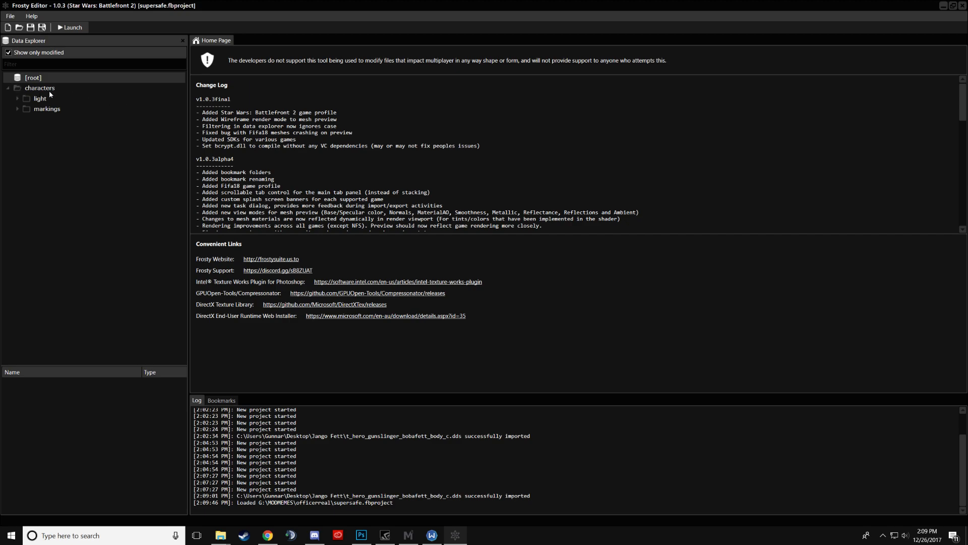
left_click(46, 108)
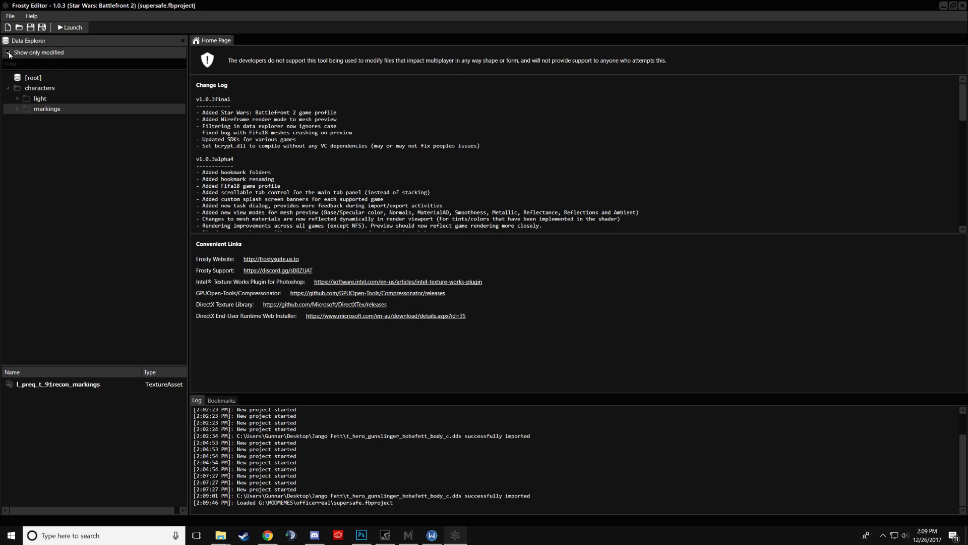
left_click(8, 28)
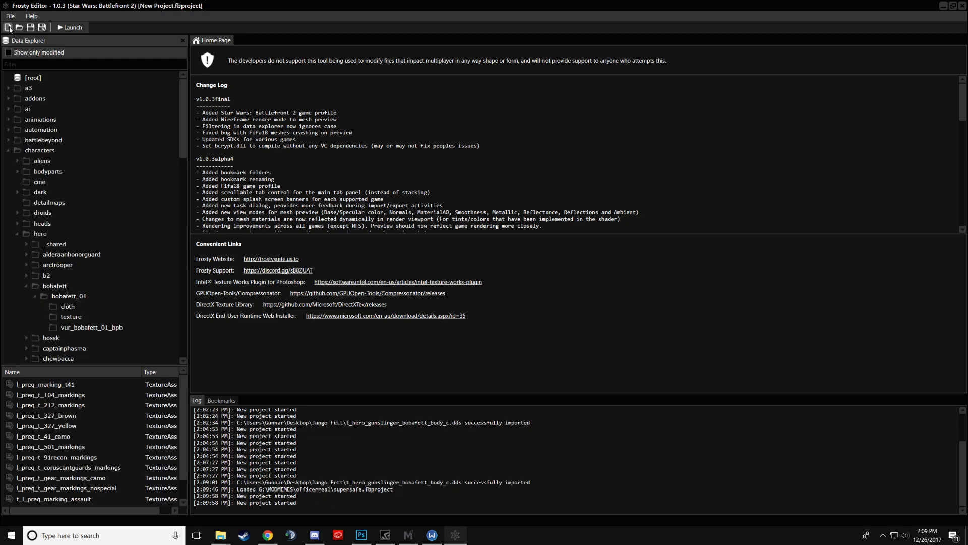
Start another new project, reopen t_bobafett_01_body_cs and check its alpha channel
left_click(9, 27)
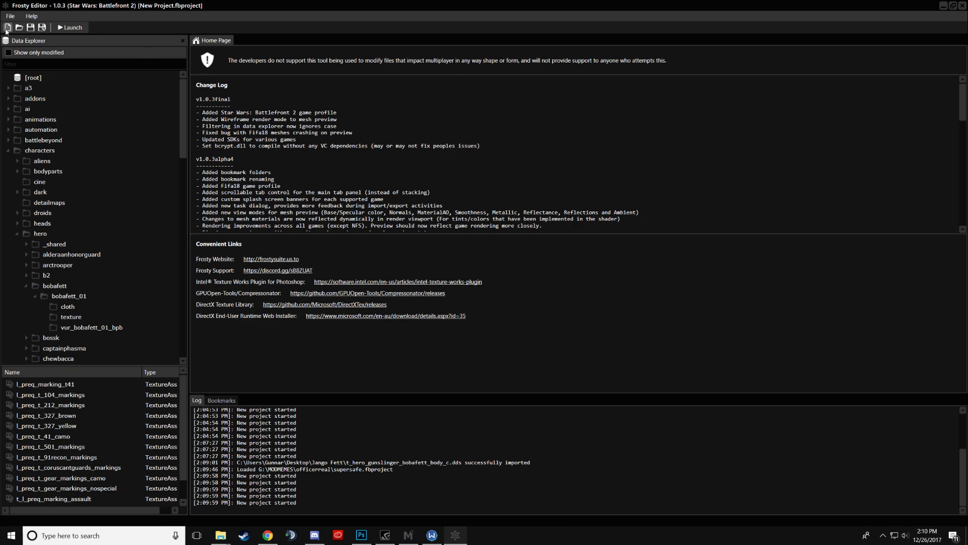
left_click(9, 17)
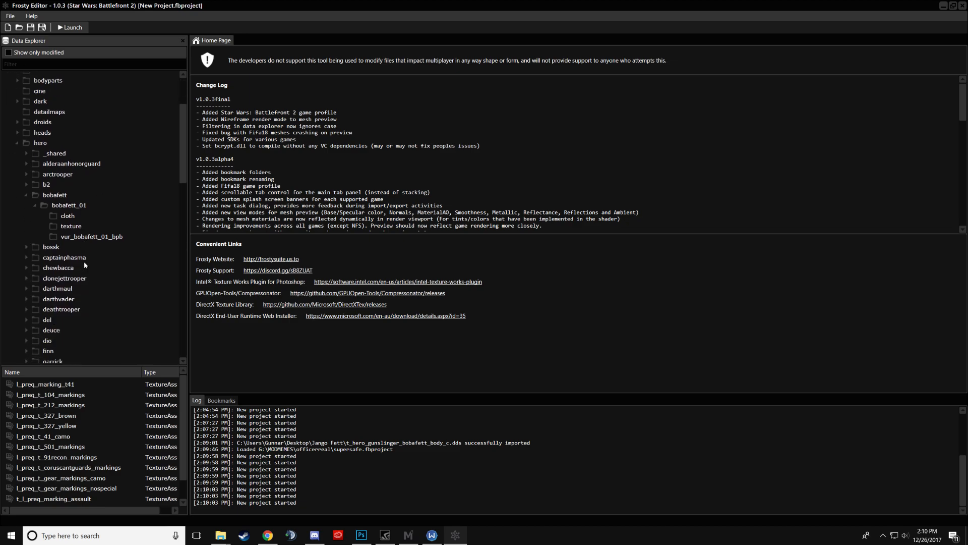
left_click(71, 225)
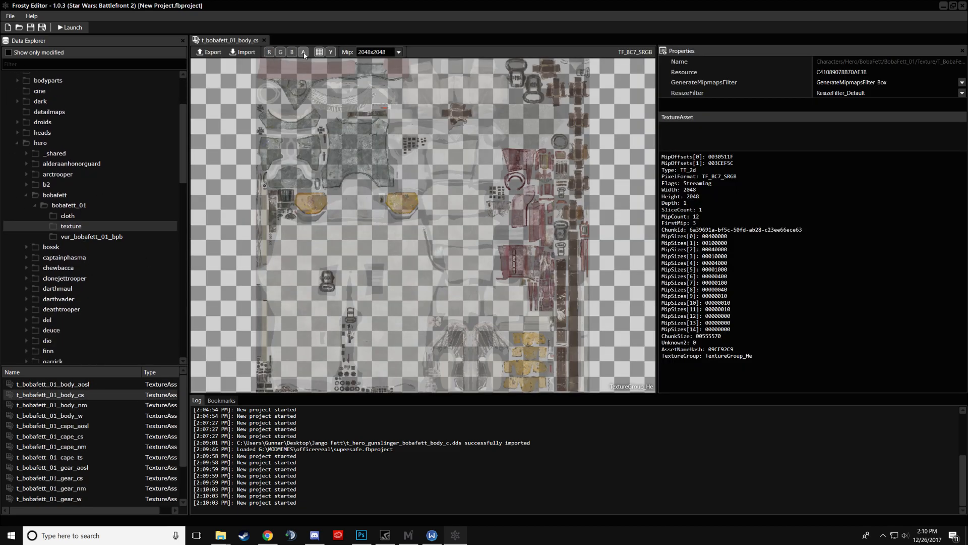
left_click(303, 51)
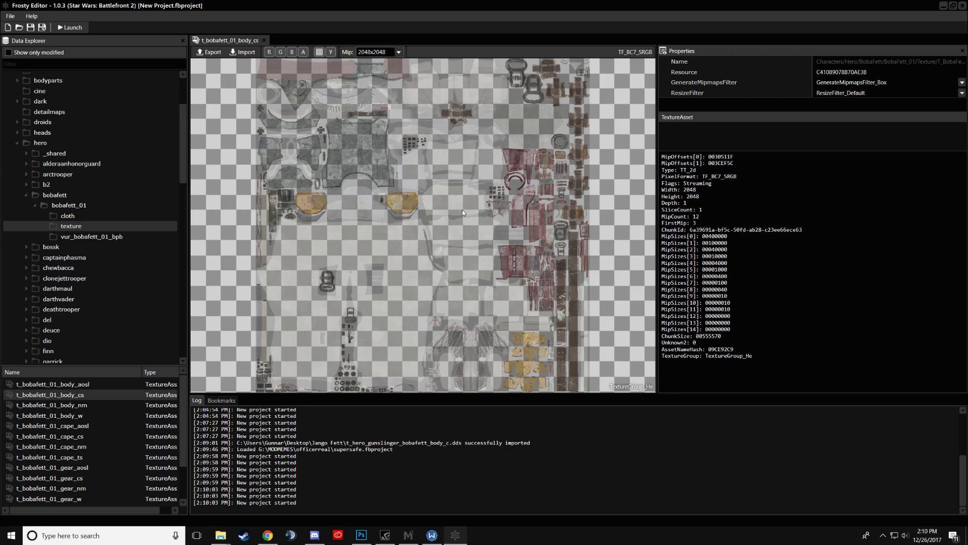
left_click(303, 52)
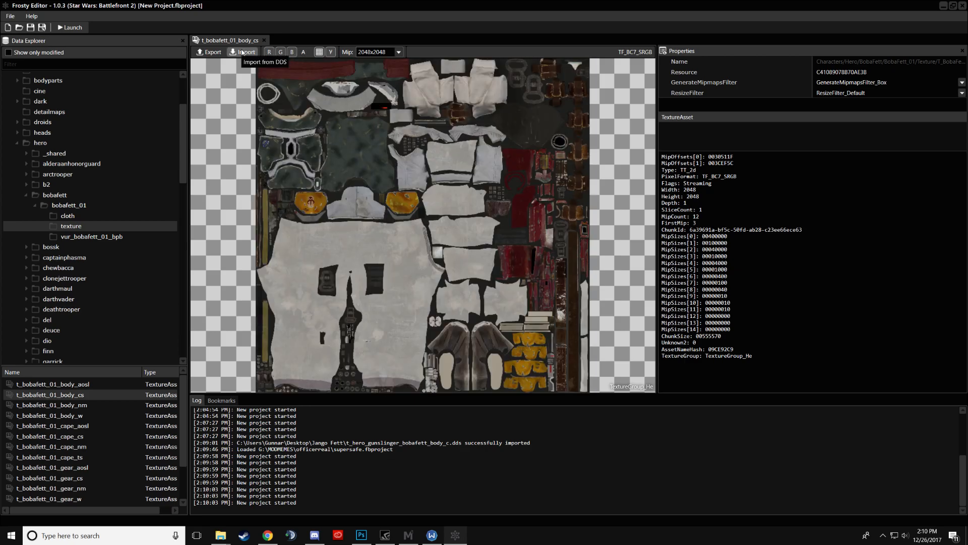
Import the gunslinger Boba Fett body DDS over t_bobafett_01_body_cs
left_click(246, 51)
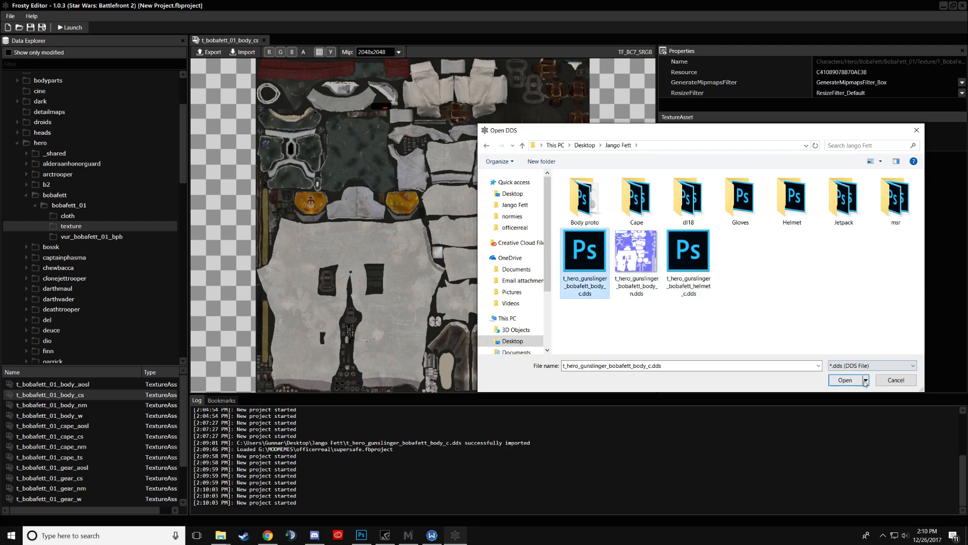
left_click(844, 379)
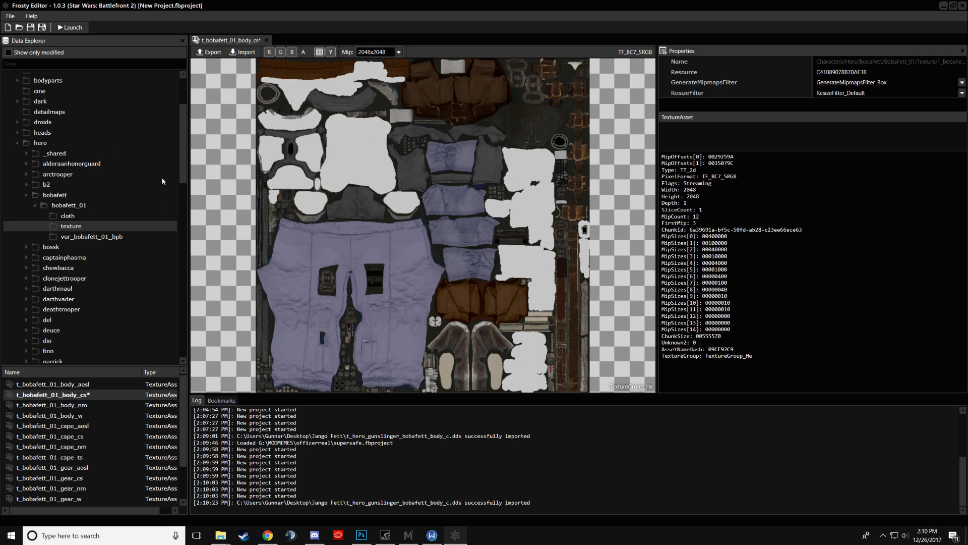
left_click(9, 15)
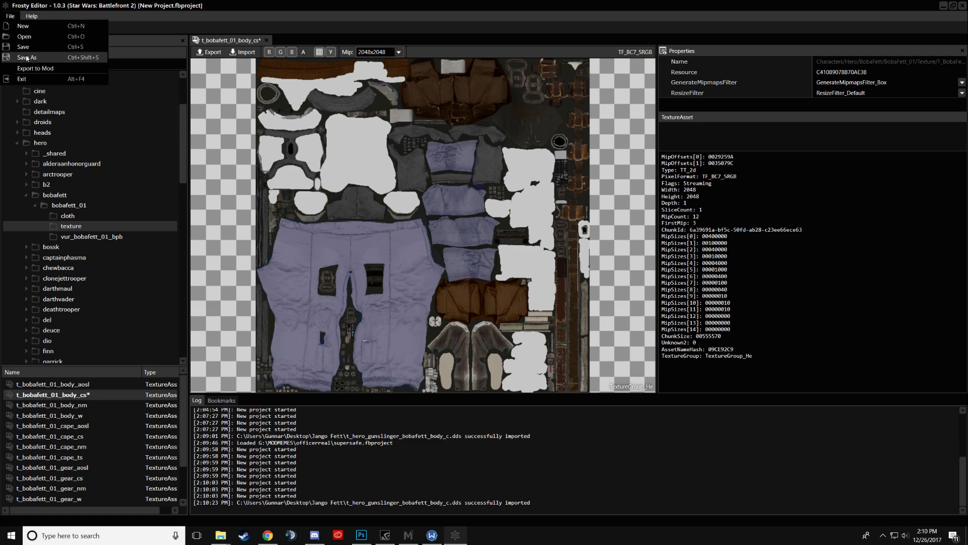
Begin Export to Mod, entering the title ModTut and the author name
left_click(36, 69)
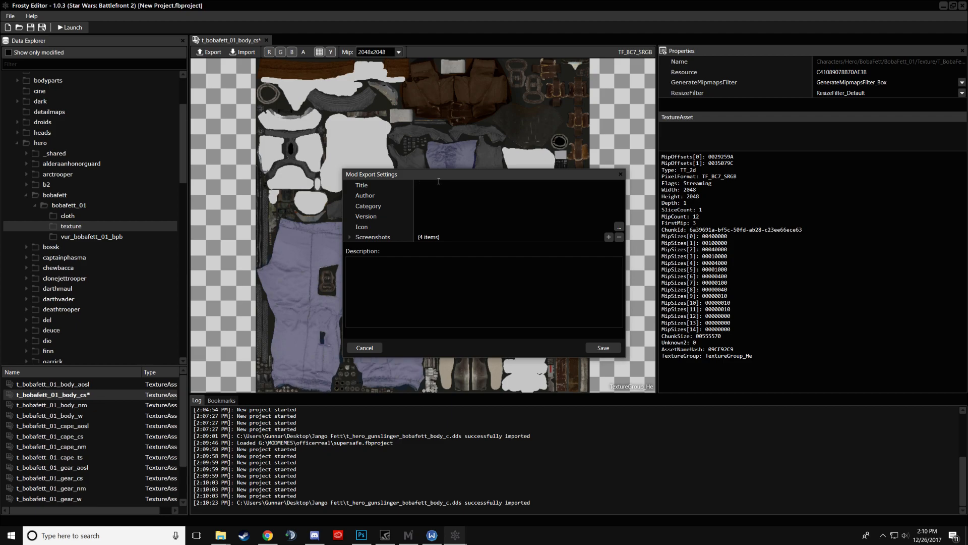
mouse_move(442, 199)
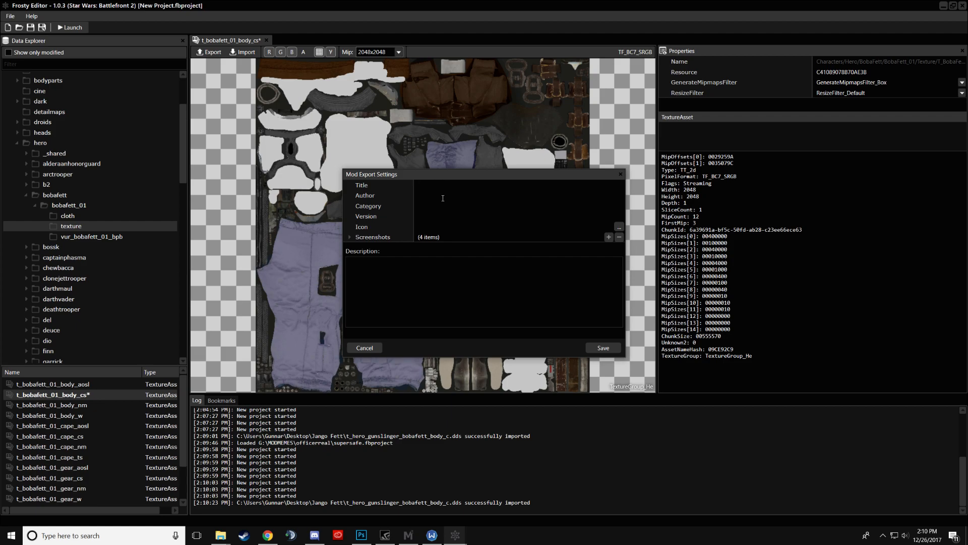
type("ModTut")
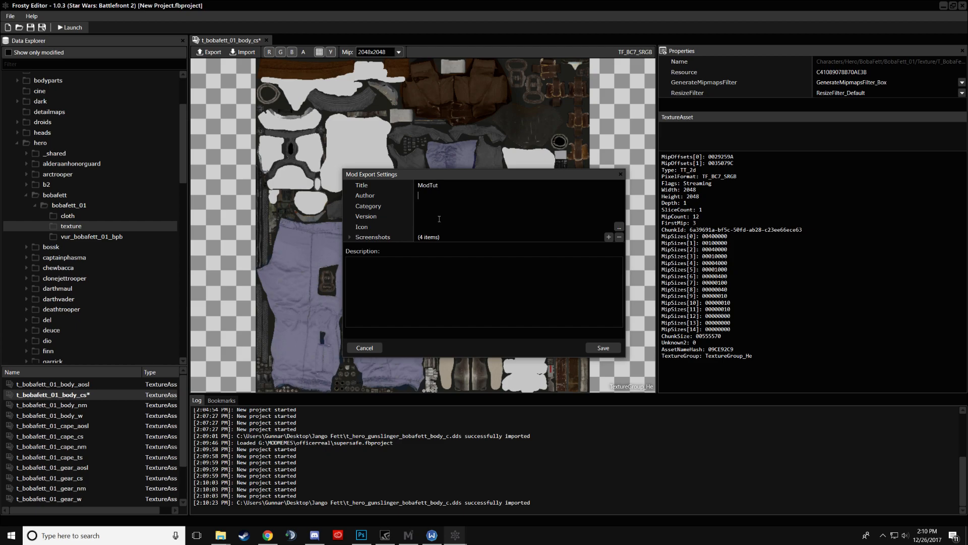
type("Mootlu")
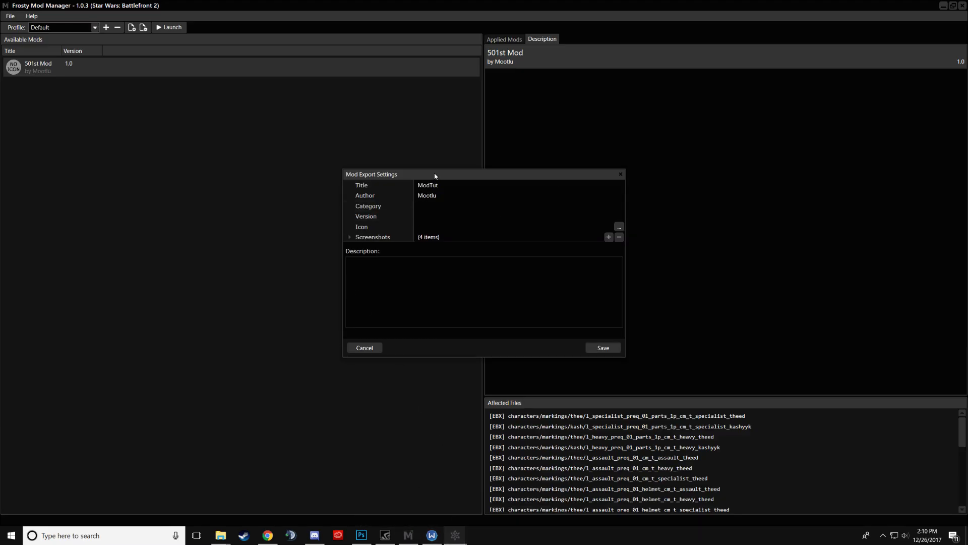
Move the Mod Export Settings dialog aside and change the mod version to 2.0
left_click_drag(434, 173, 80, 92)
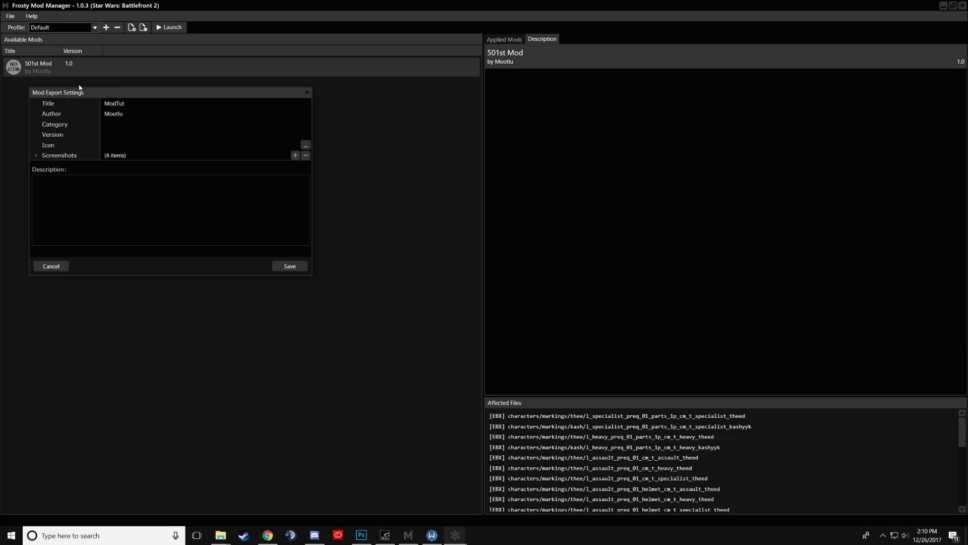
mouse_move(73, 84)
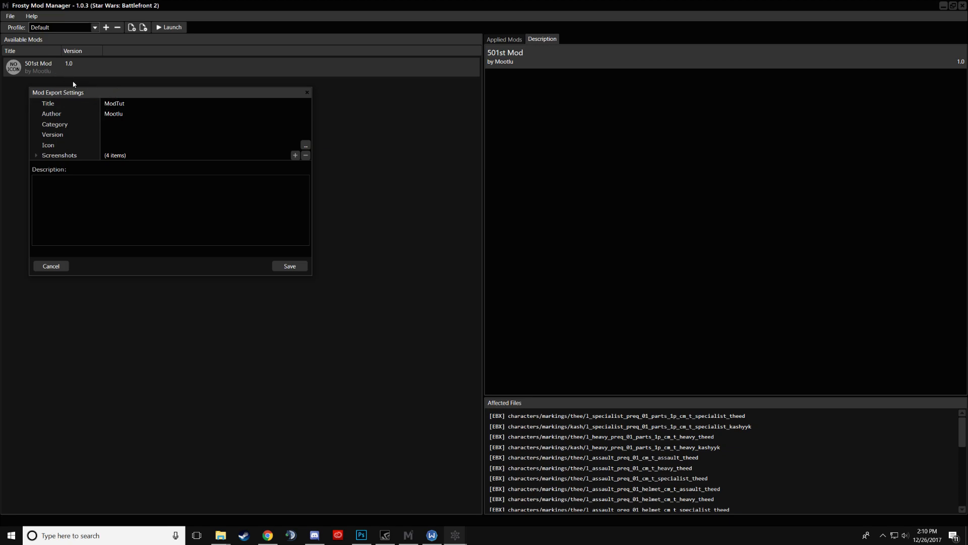
mouse_move(184, 118)
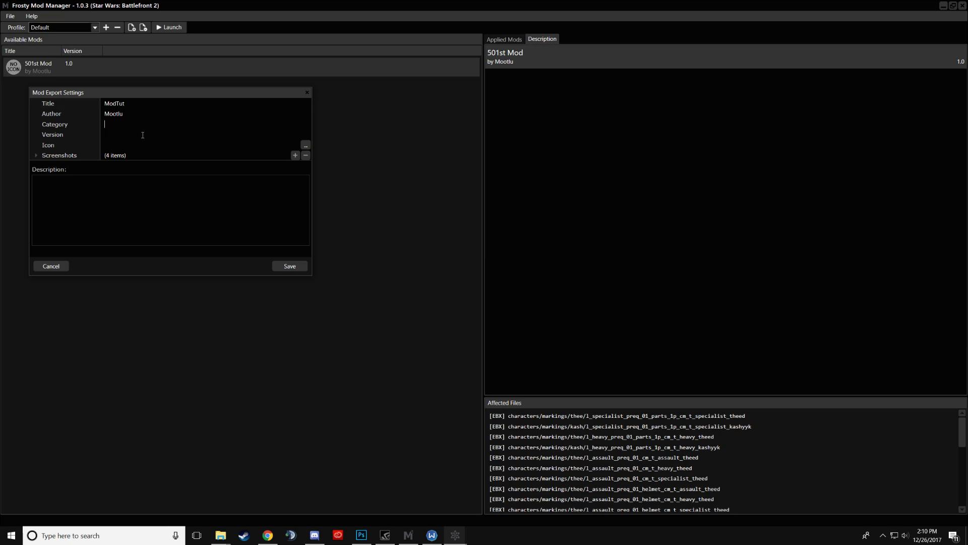
mouse_move(129, 52)
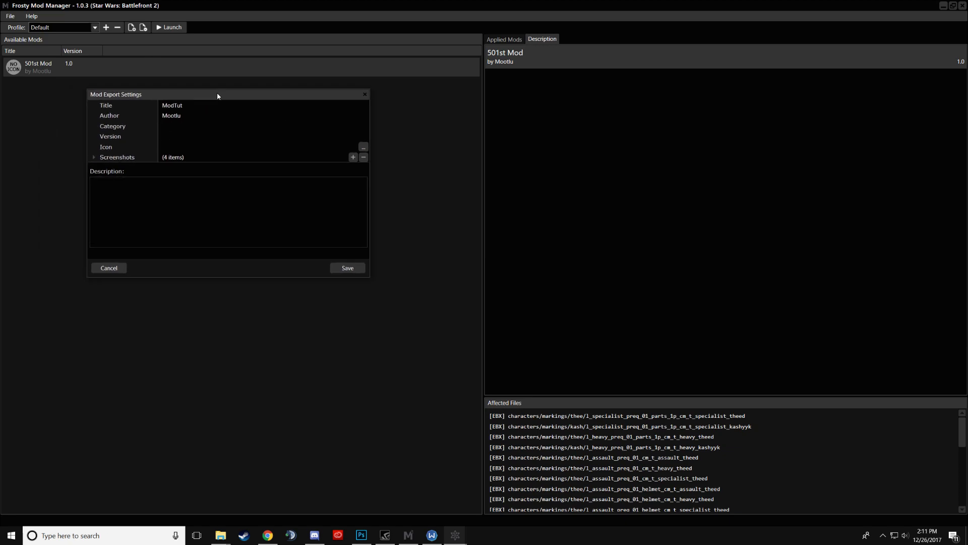
left_click_drag(217, 93, 344, 116)
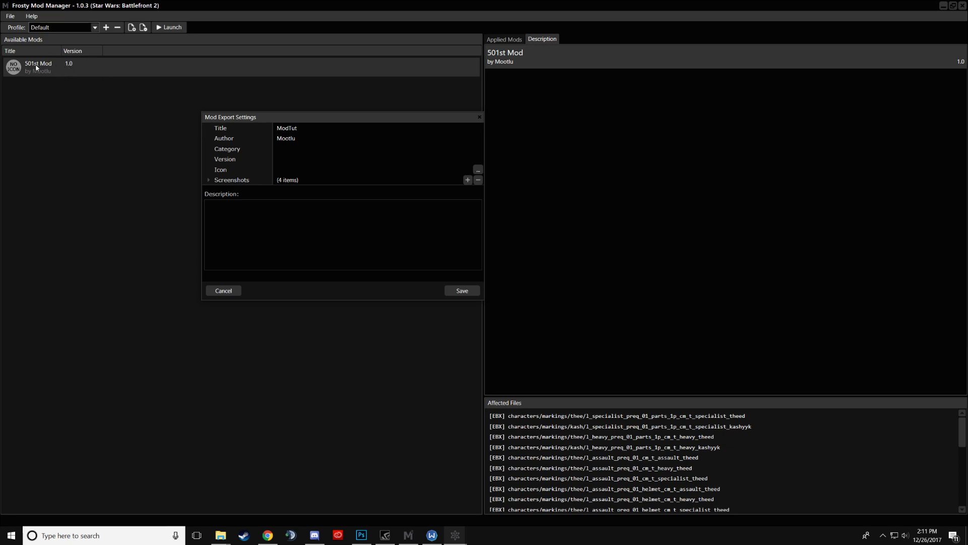
left_click(339, 159)
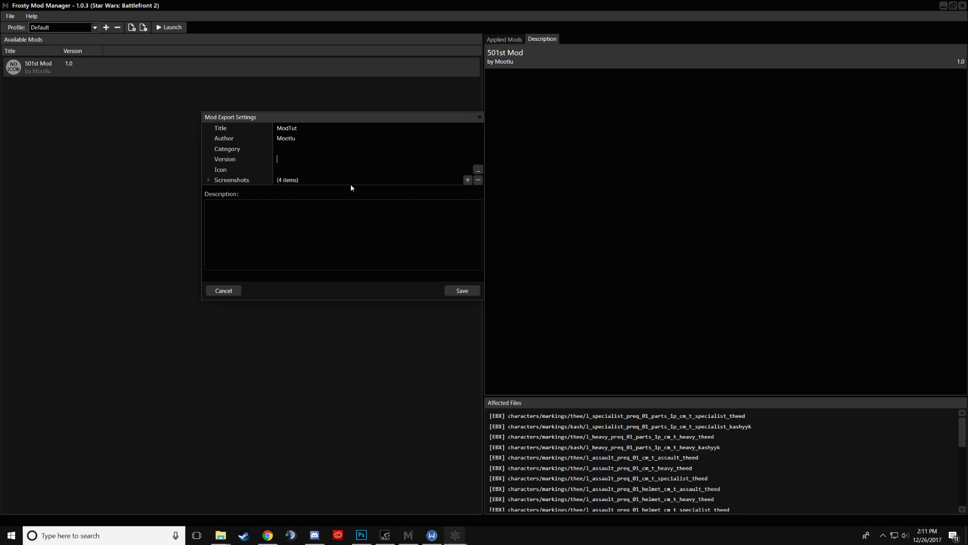
type("0.5")
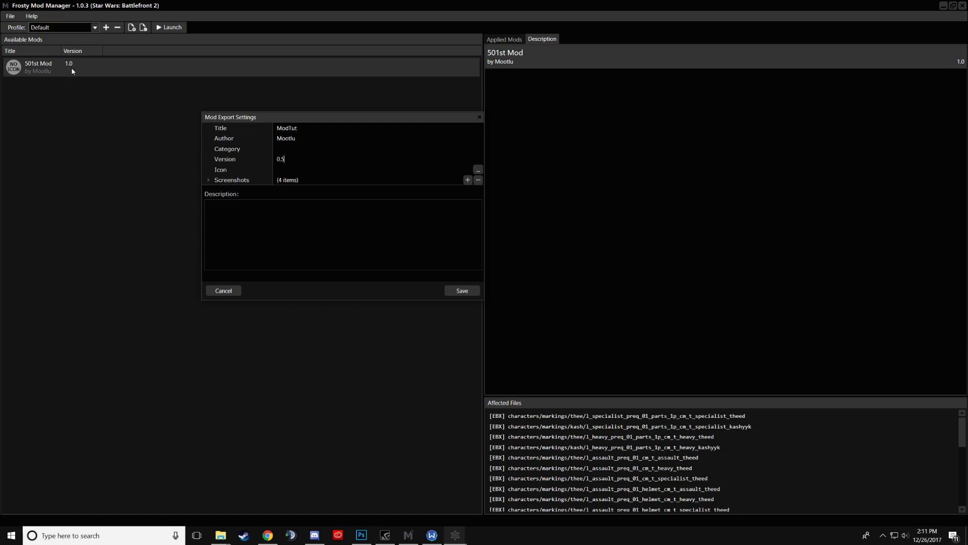
key("Backspace")
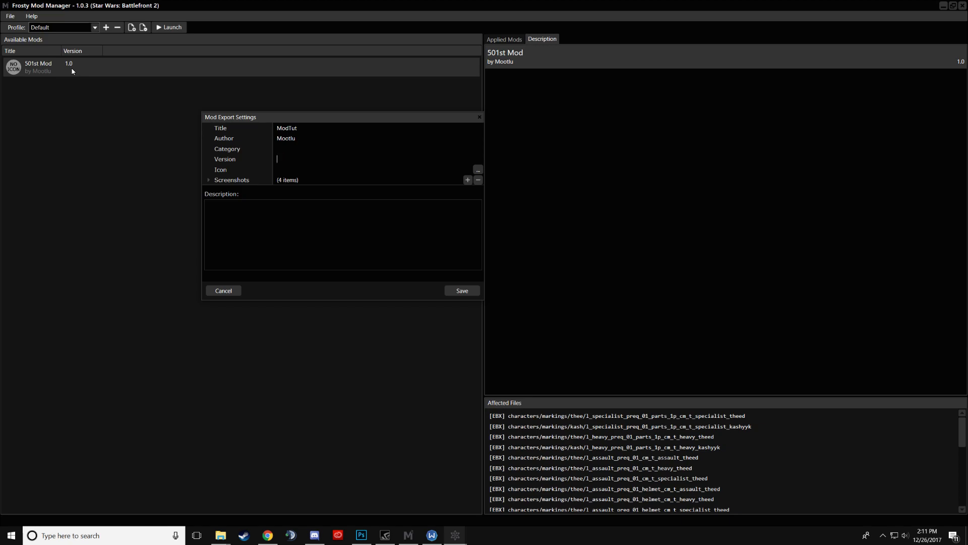
type("1")
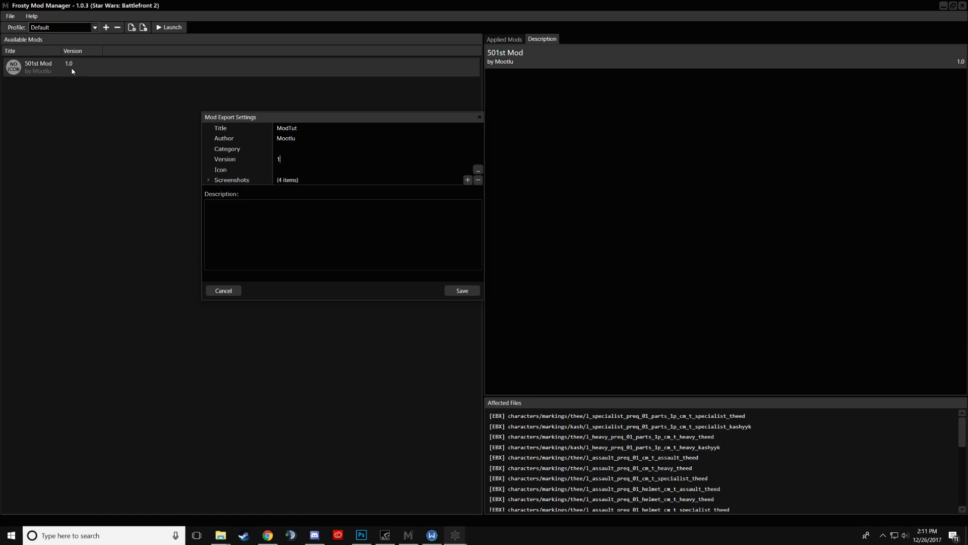
type("2.0")
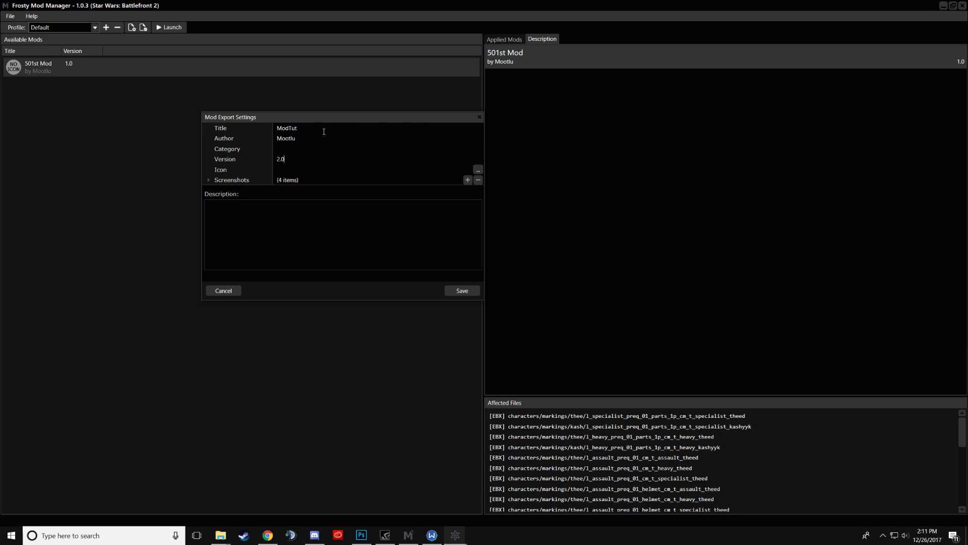
mouse_move(283, 175)
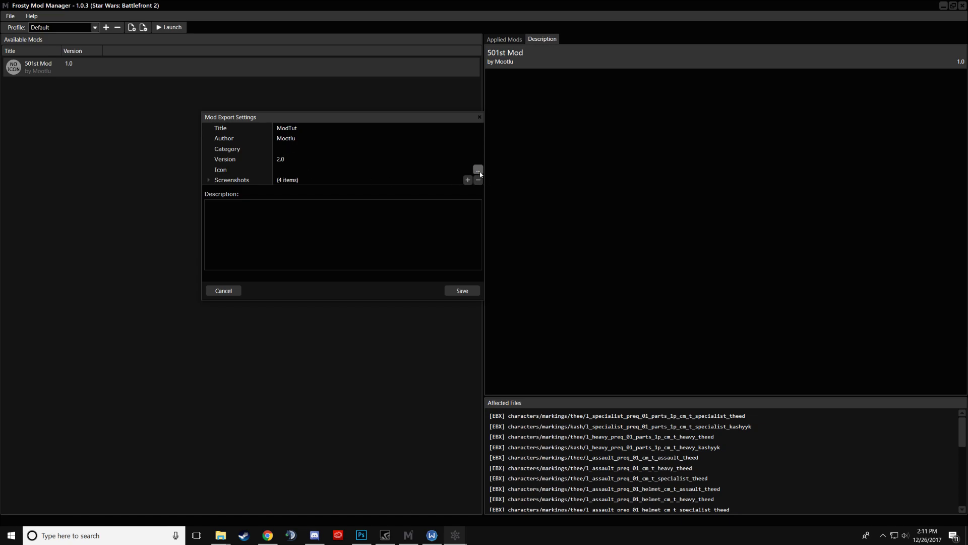
Choose DC15meme.png from the modthumb folder as the mod icon
left_click(478, 170)
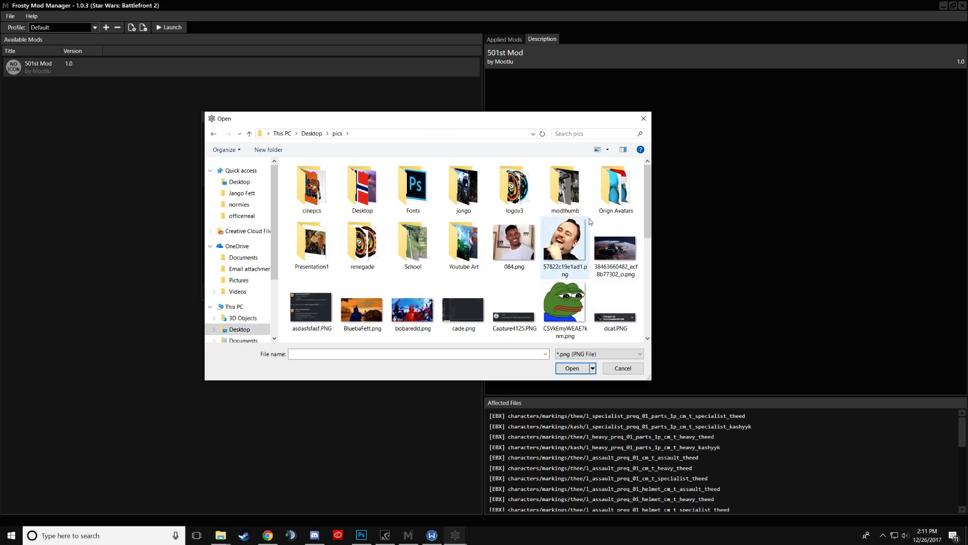
double_click(615, 184)
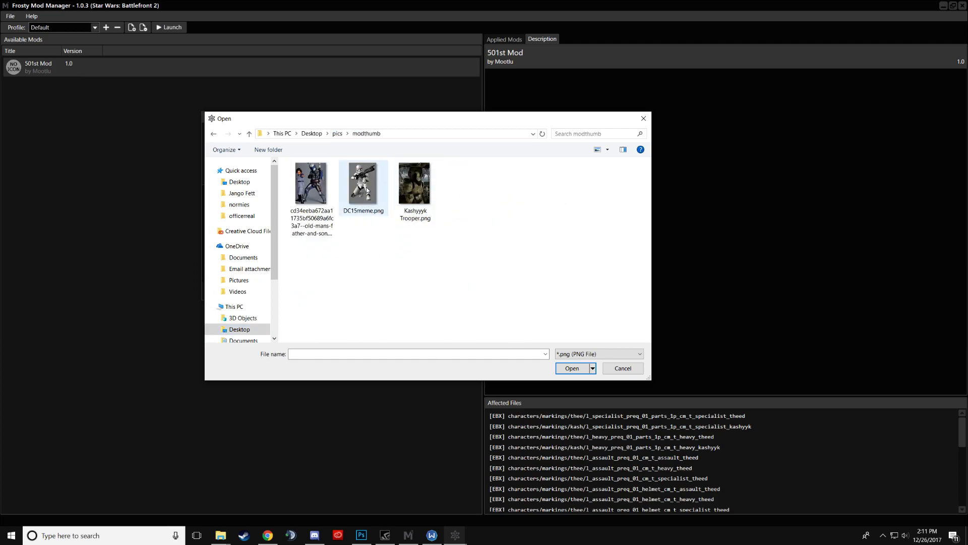
left_click(570, 368)
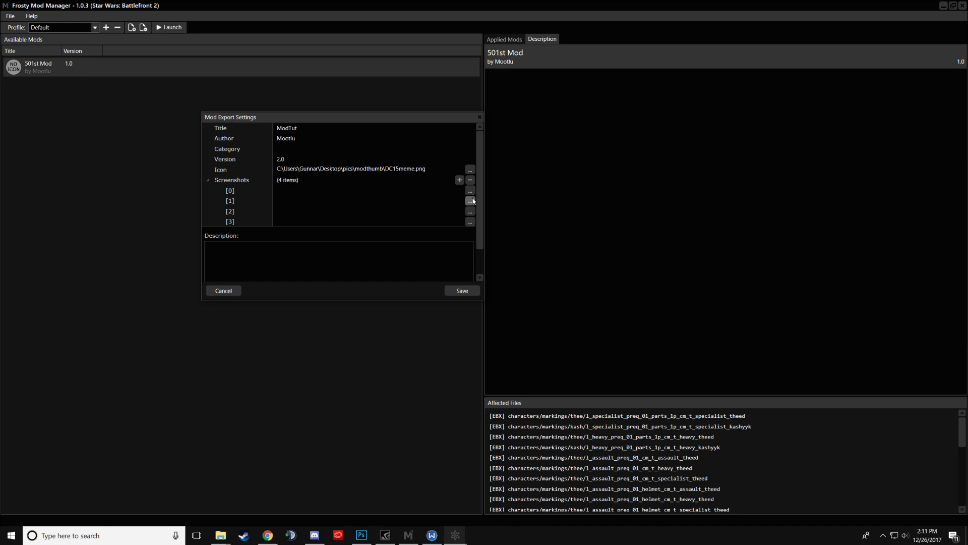
mouse_move(874, 231)
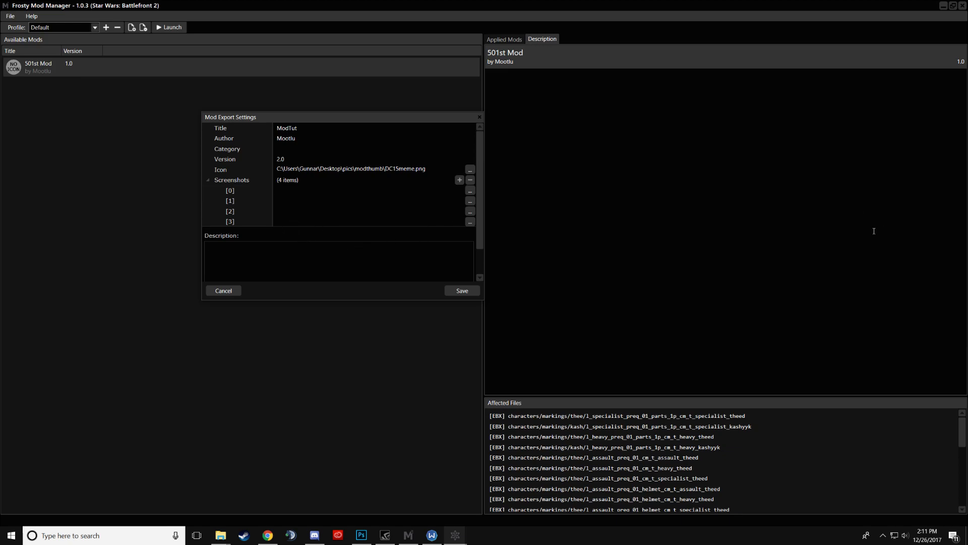
mouse_move(289, 161)
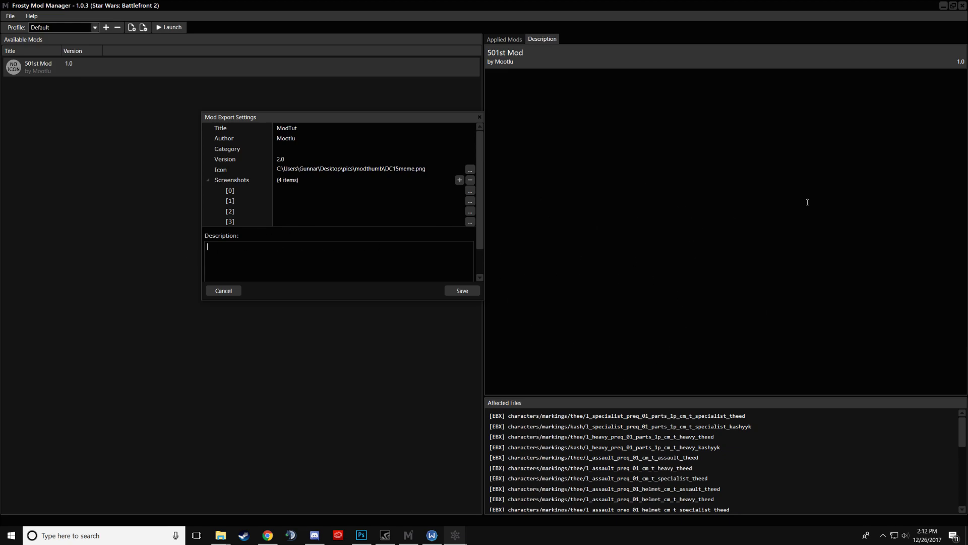
mouse_move(553, 191)
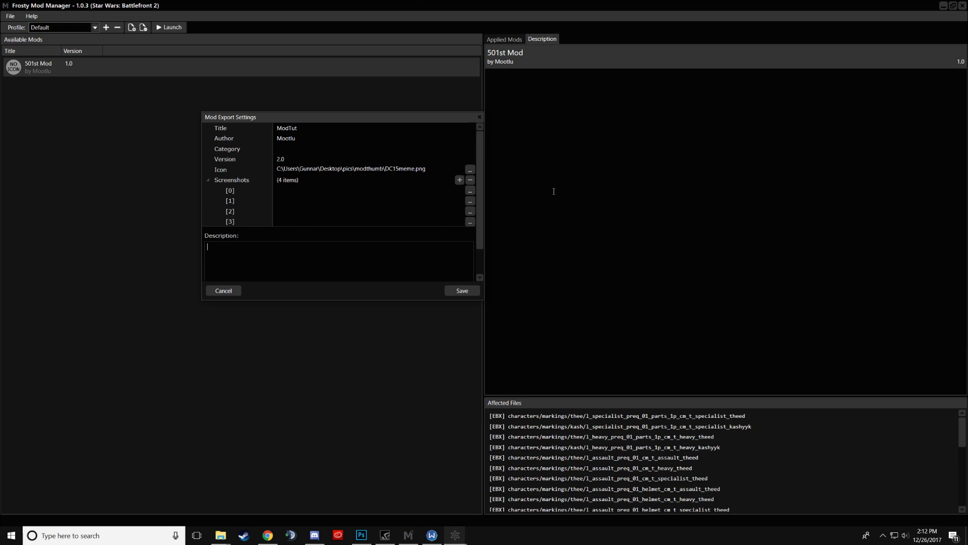
mouse_move(466, 118)
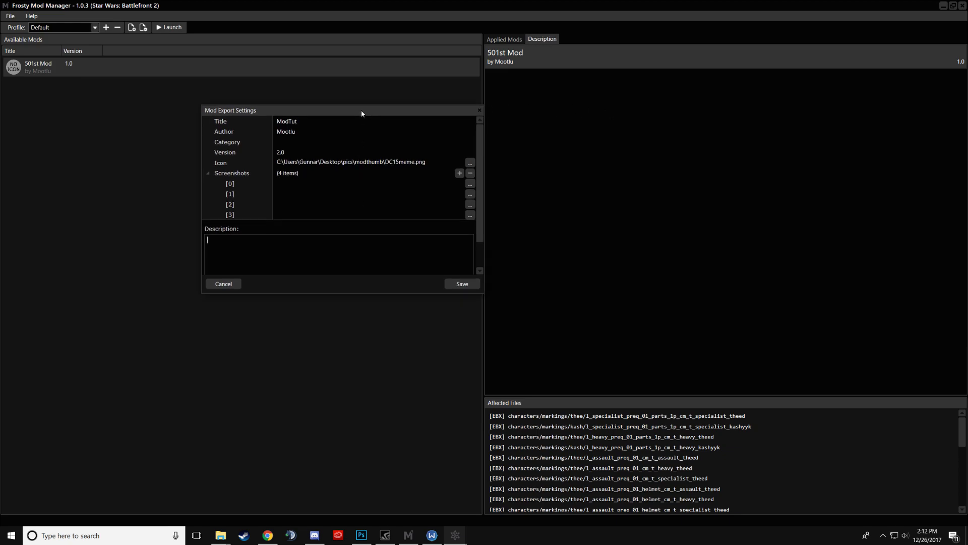
mouse_move(319, 173)
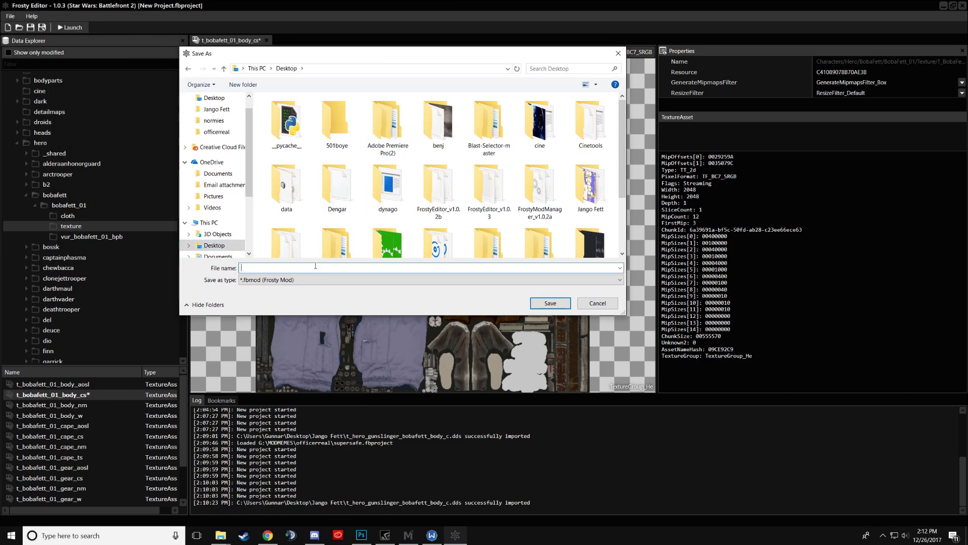
mouse_move(302, 247)
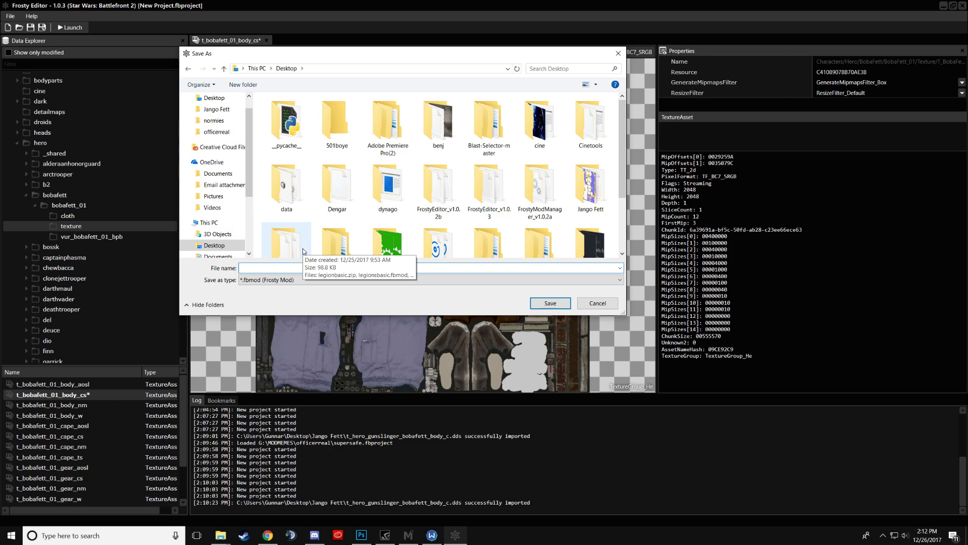
Name the Frosty Mod file 'test' in the Desktop Save As dialog
type("test")
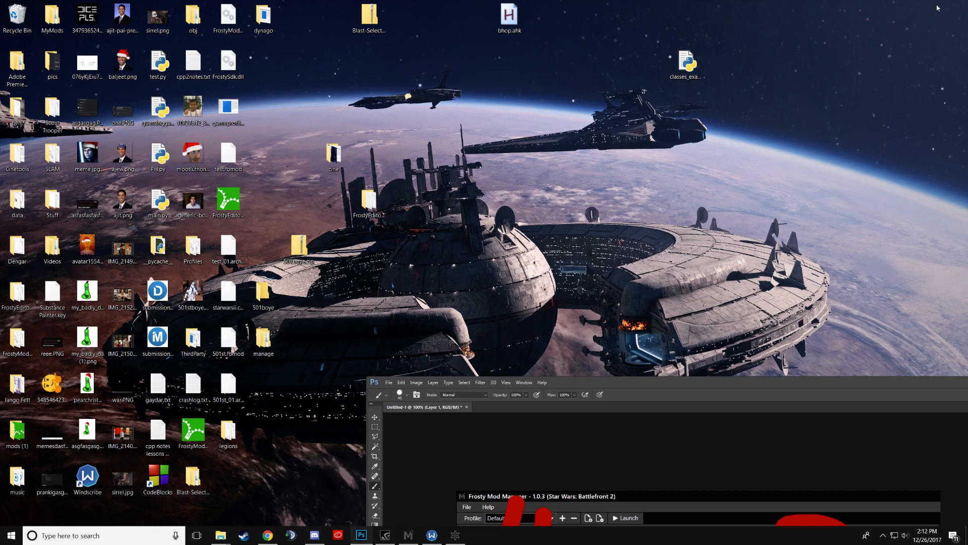
Create a desktop folder named 'test' and search Start for 7Z Opener
left_click(228, 342)
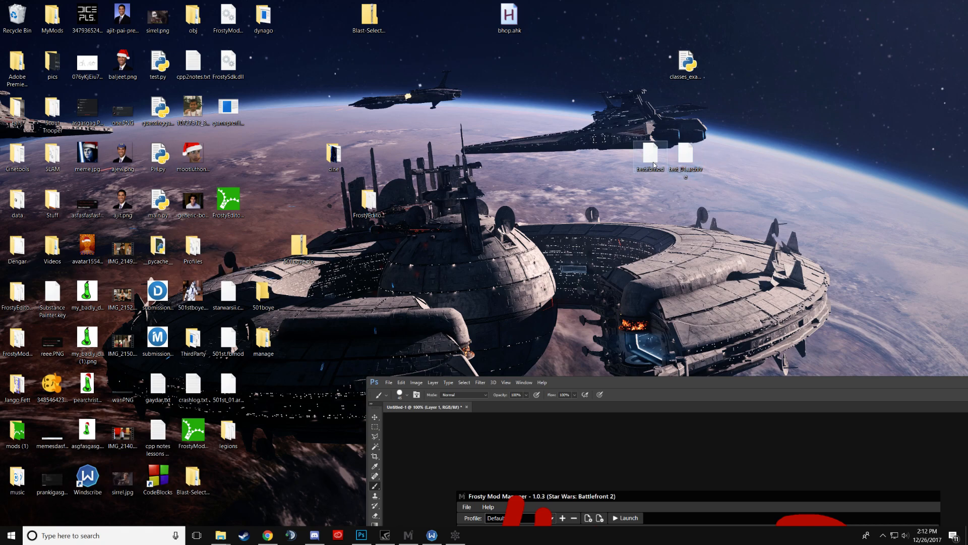
right_click(765, 178)
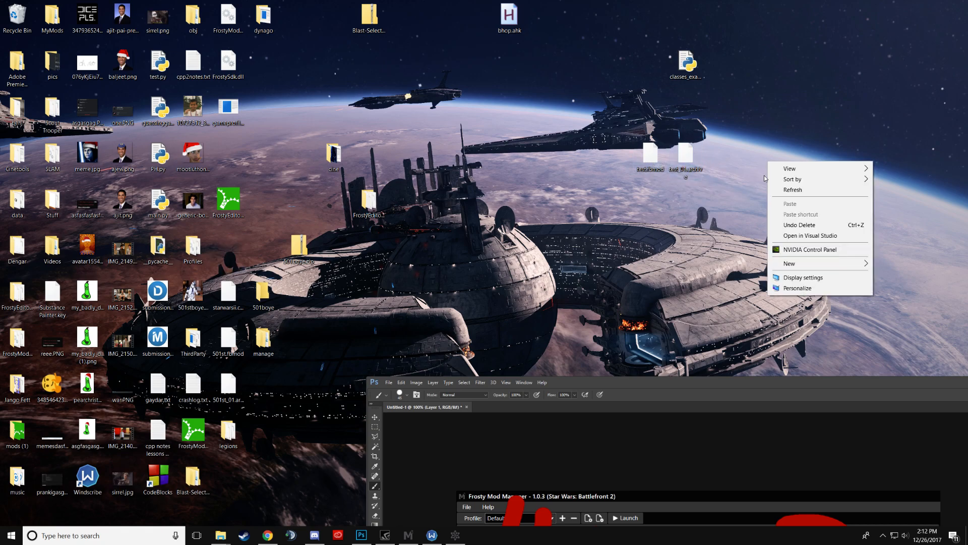
left_click(789, 263)
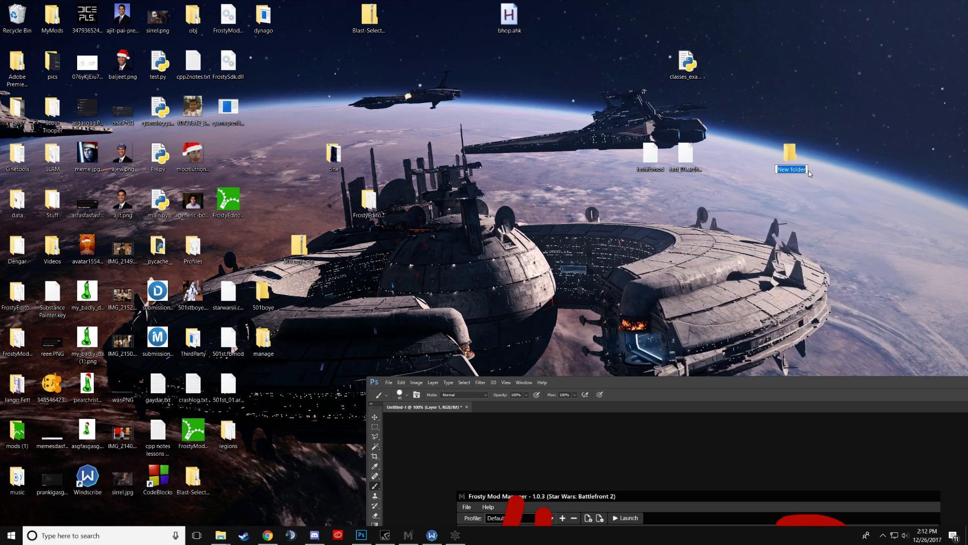
type("test")
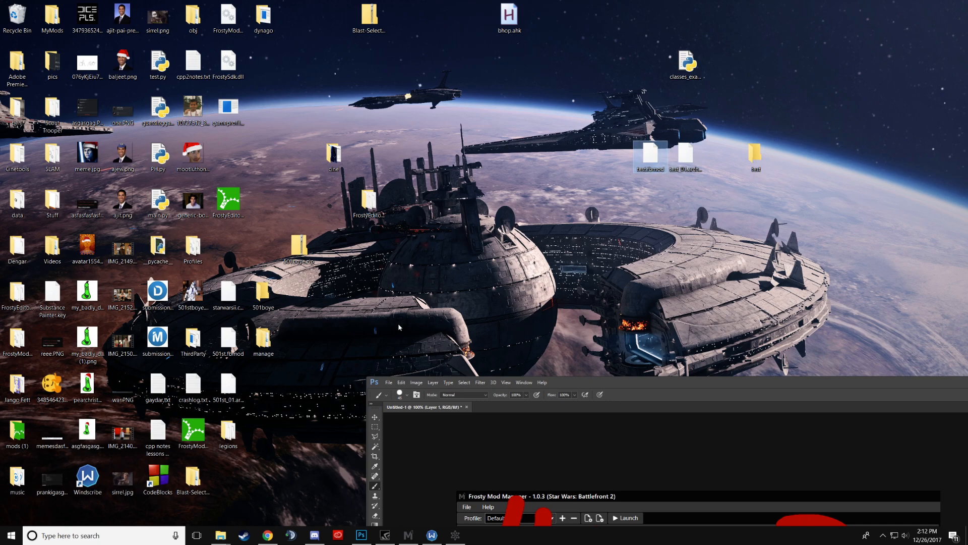
type("7")
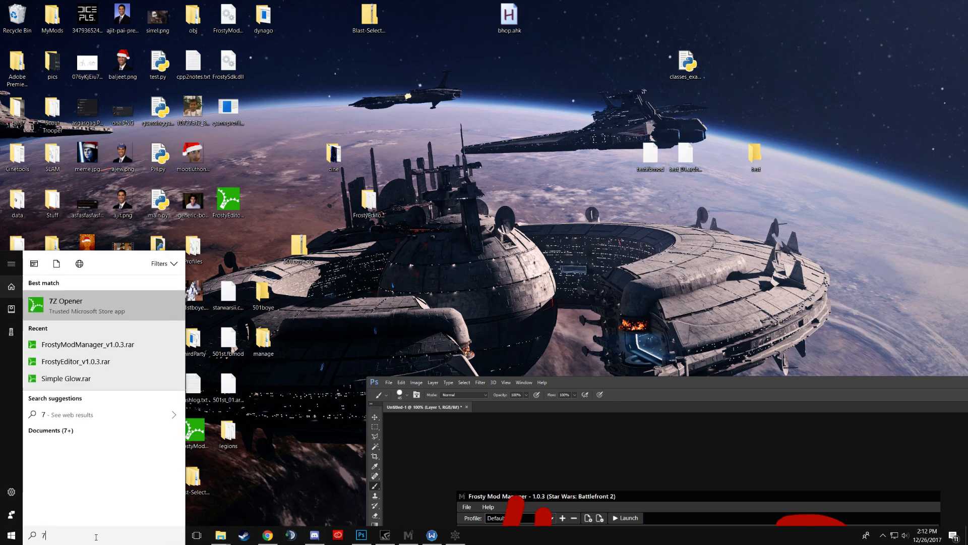
Launch 7Z Opener and choose test.fbmod and test_01.archive to pack
left_click(66, 305)
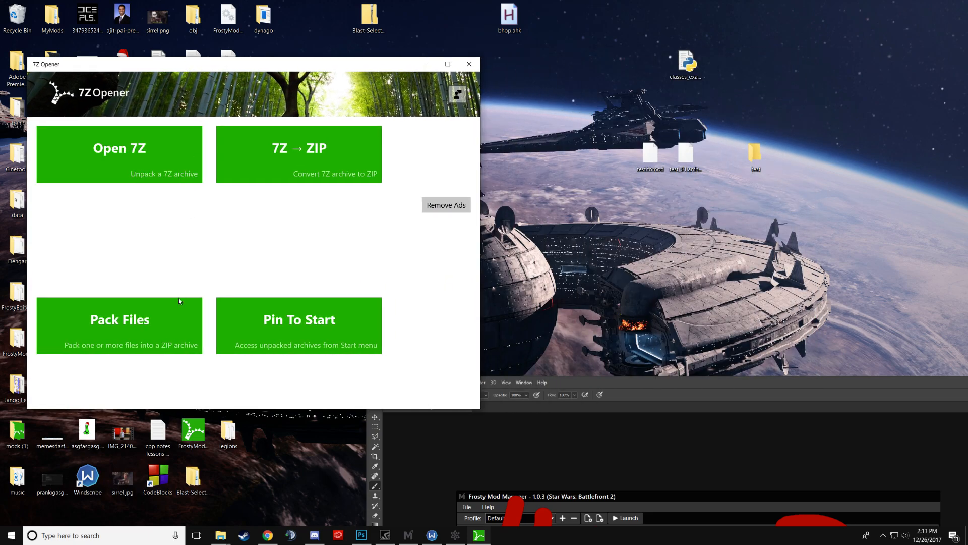
left_click(118, 148)
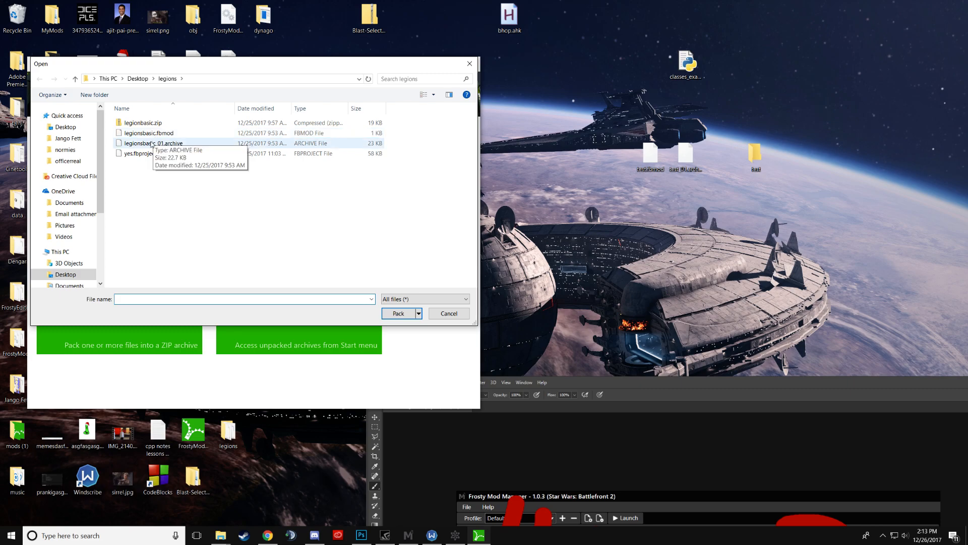
left_click(149, 132)
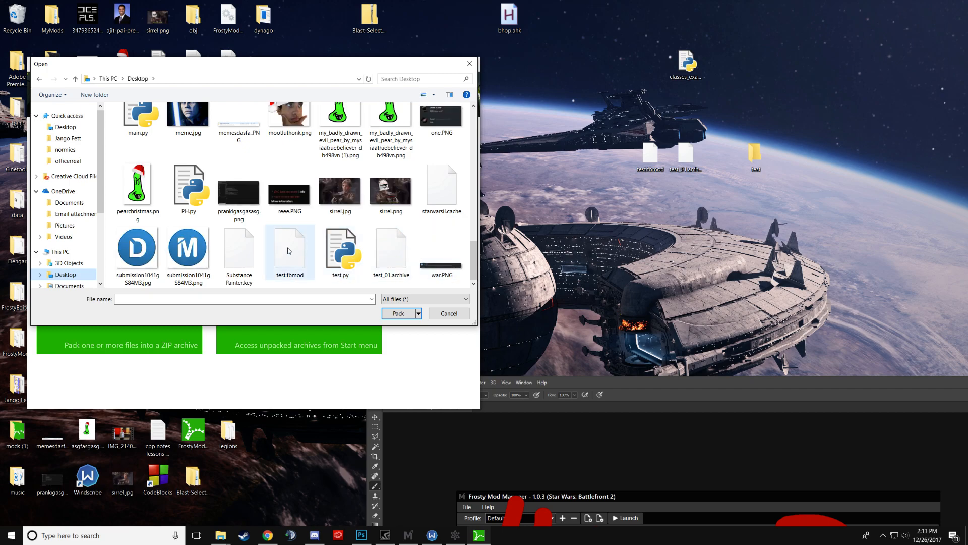
left_click(391, 252)
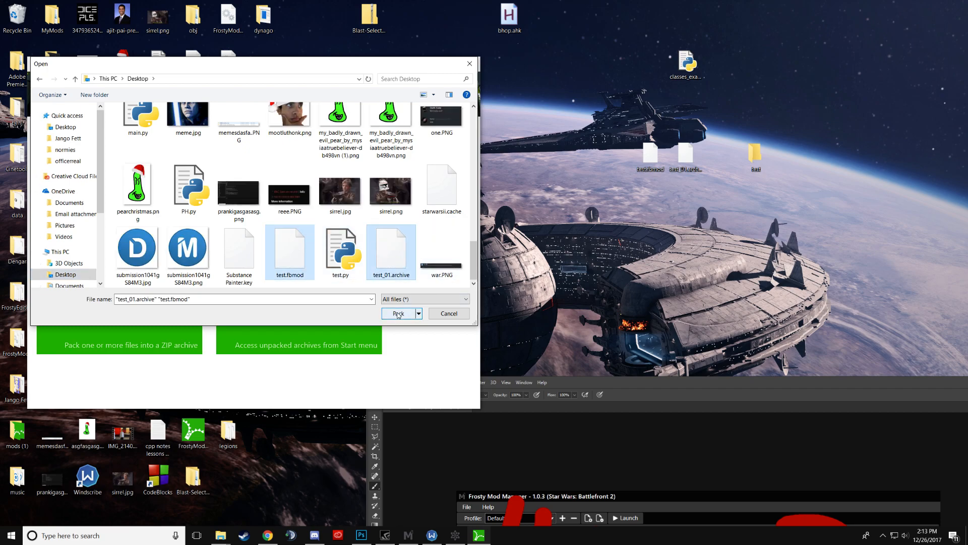
left_click(397, 314)
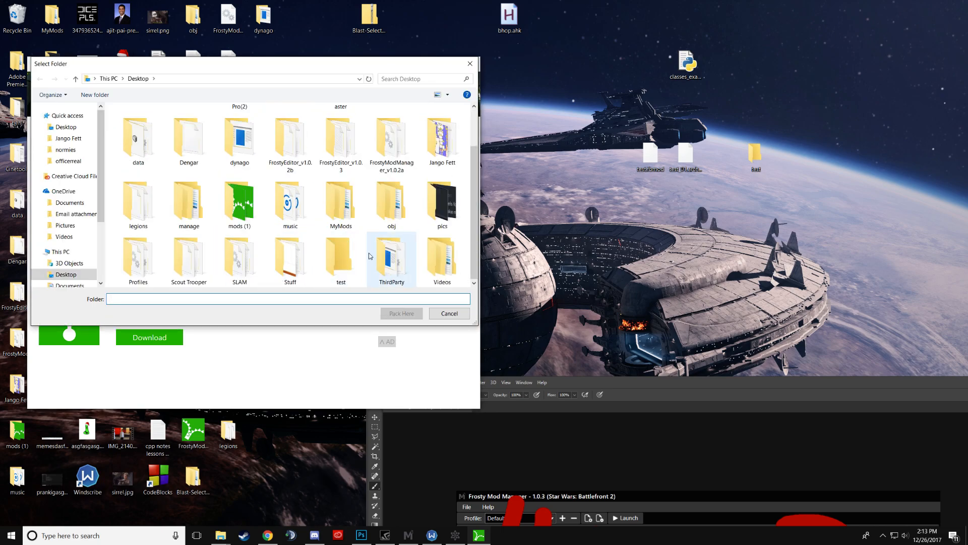
Pack both files into Archive.zip inside the test folder and open that folder
double_click(340, 259)
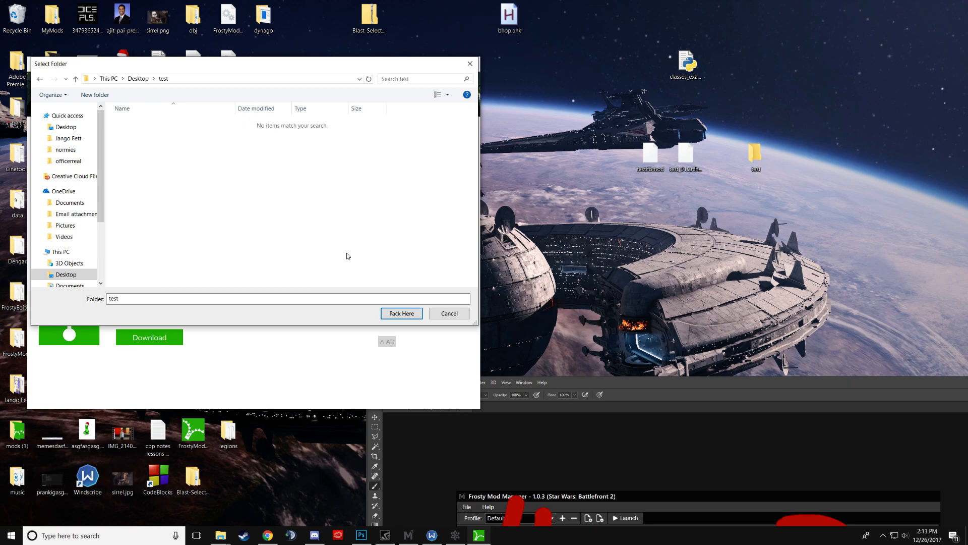
left_click(400, 313)
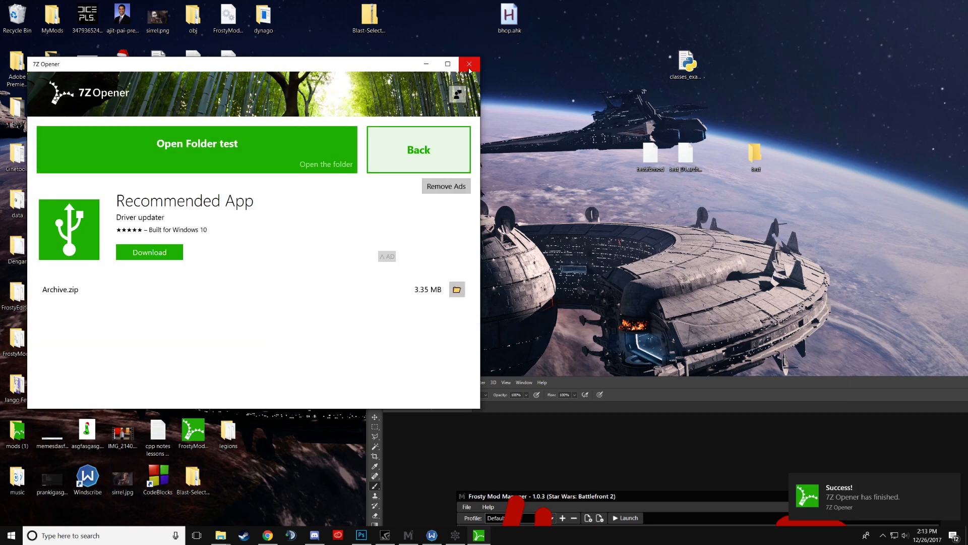
left_click(196, 142)
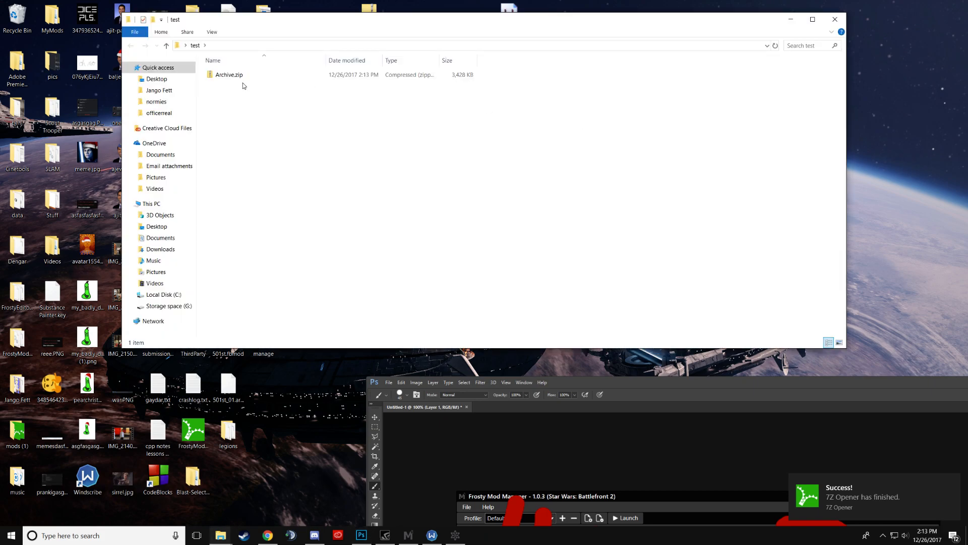
Bring up the context menu for Archive.zip in the test folder
right_click(228, 75)
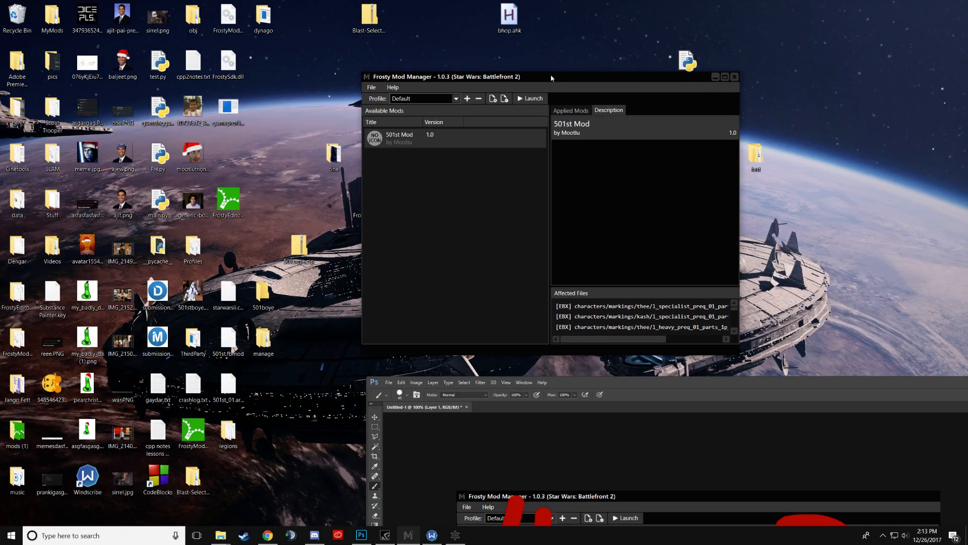
Drag the packed zip into Frosty Mod Manager to import ModTut 2.0
left_click_drag(445, 76, 587, 96)
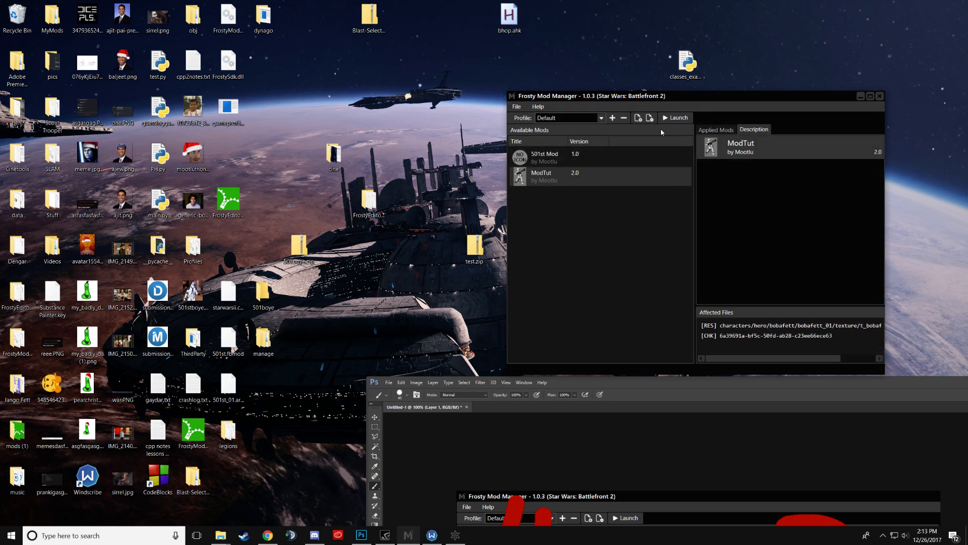
mouse_move(562, 176)
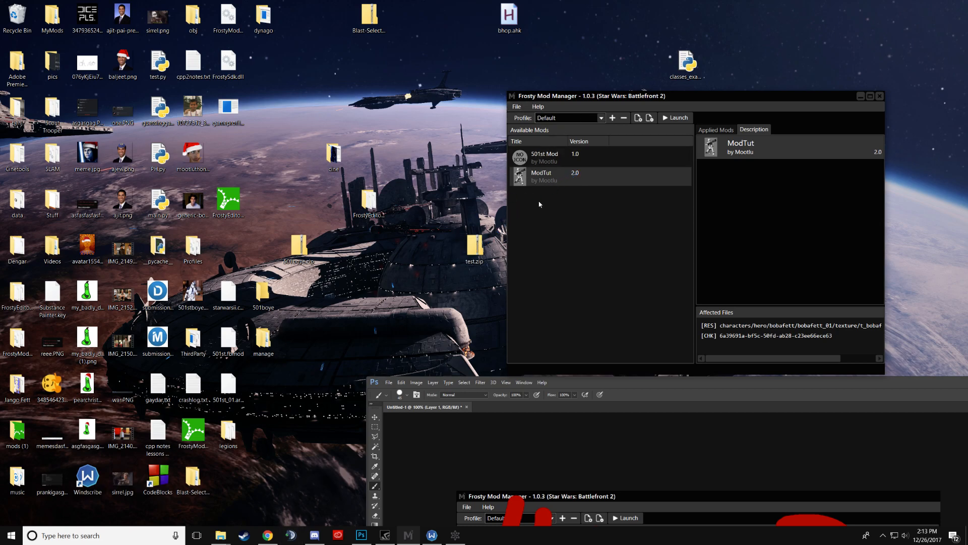
mouse_move(277, 493)
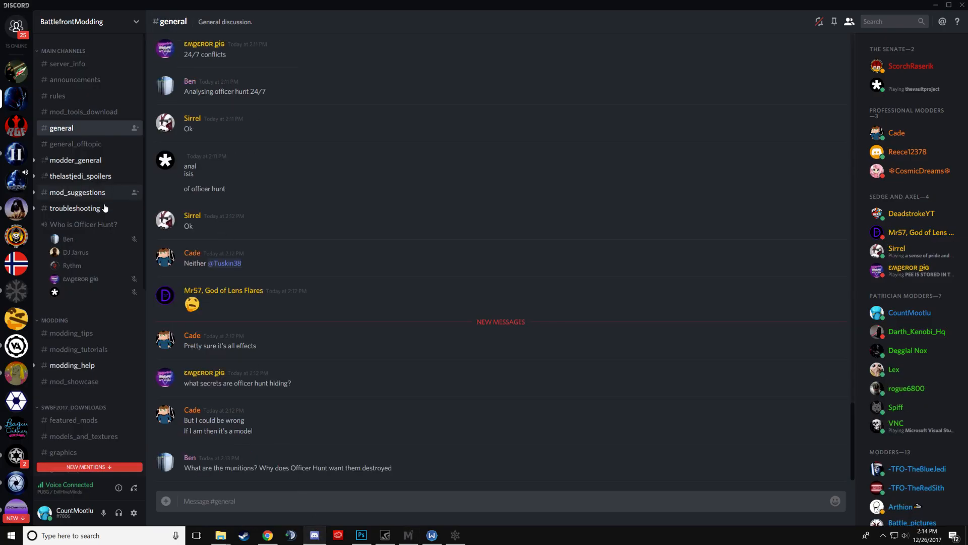
scroll("down", 3)
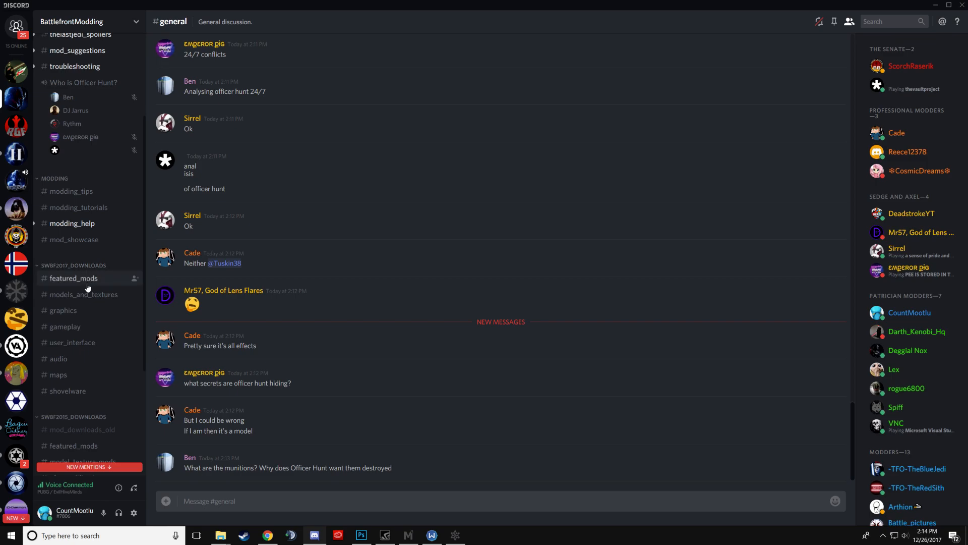
left_click(63, 310)
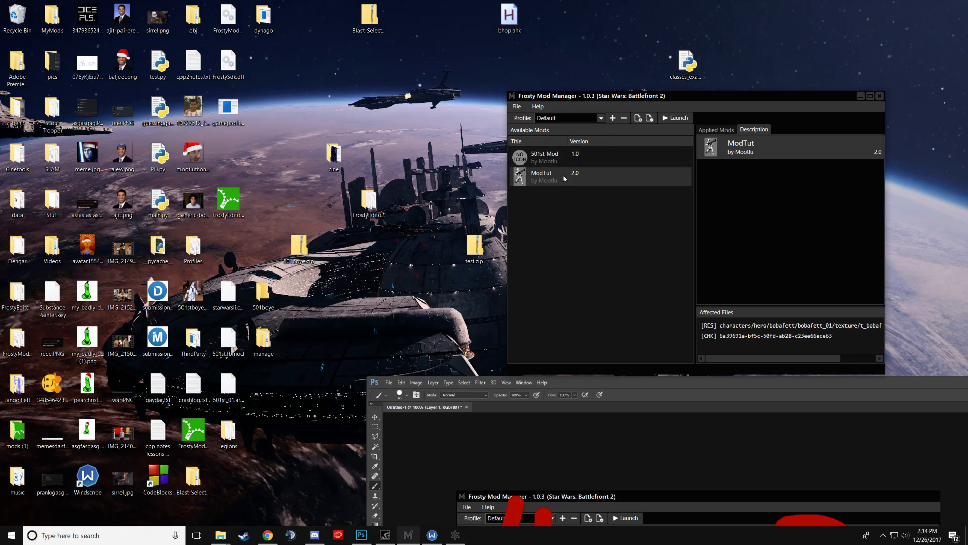
mouse_move(534, 251)
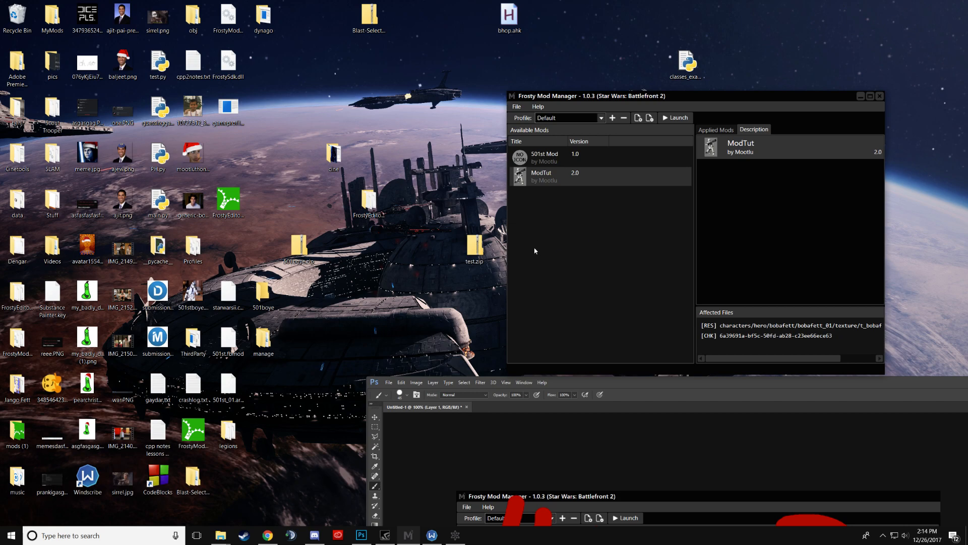
mouse_move(850, 69)
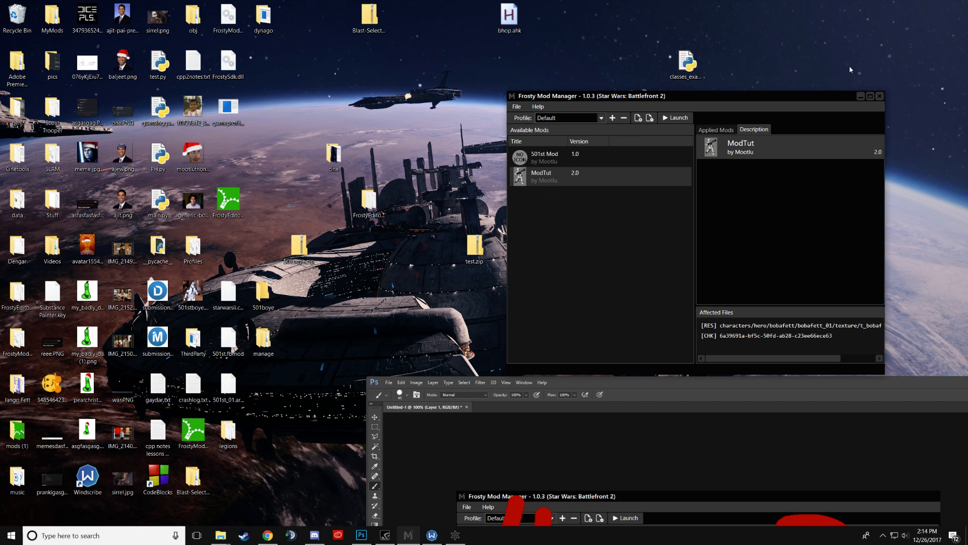
mouse_move(336, 489)
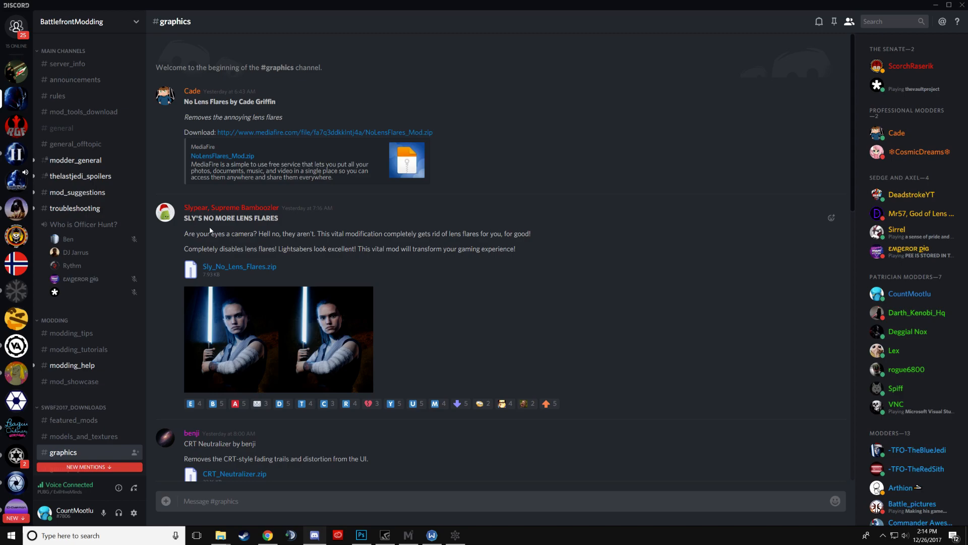
Open #server_info, then #rules, and highlight the mod submission template text
left_click(67, 64)
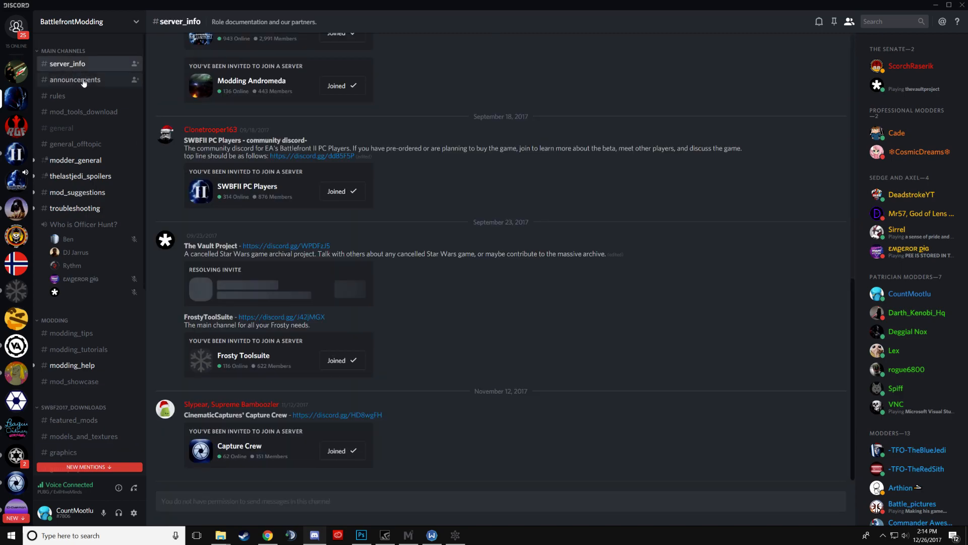
left_click(57, 96)
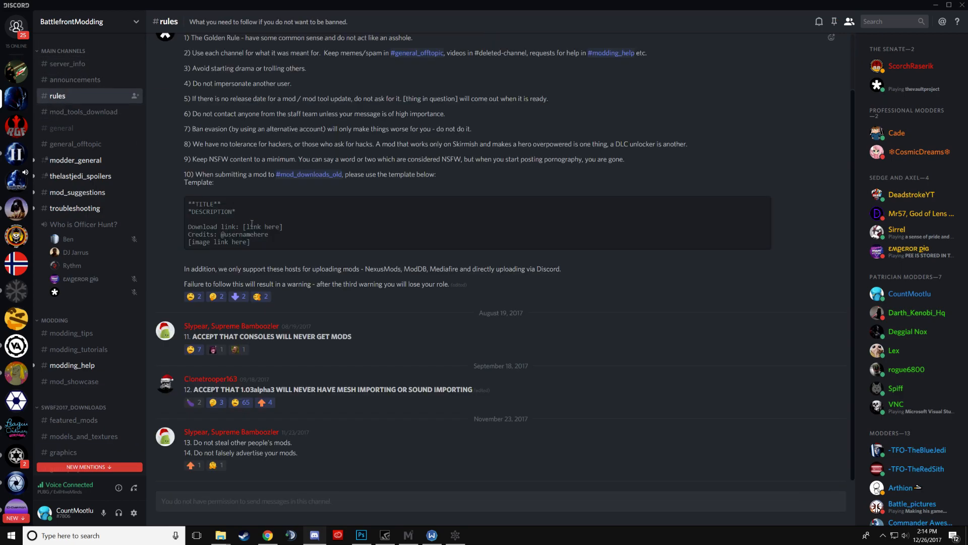
left_click_drag(190, 204, 250, 242)
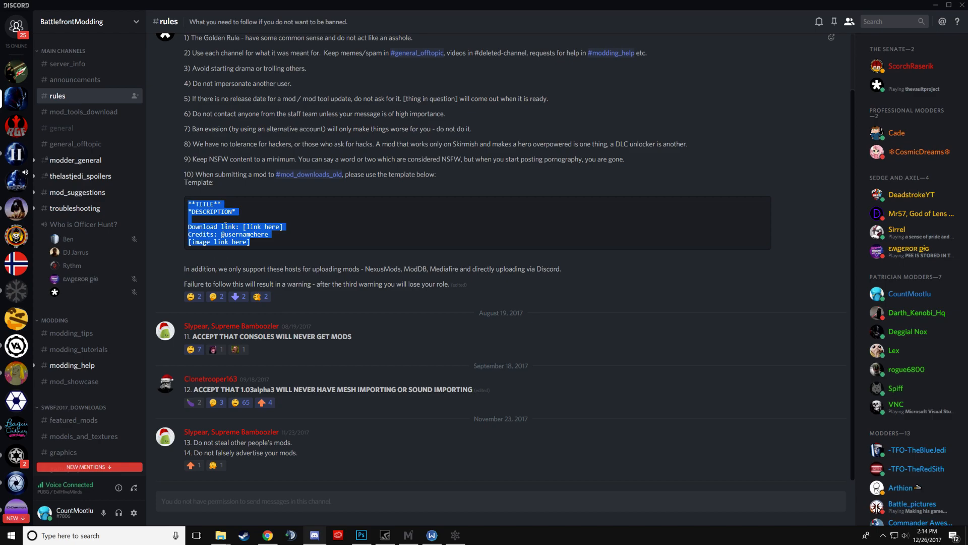
mouse_move(267, 220)
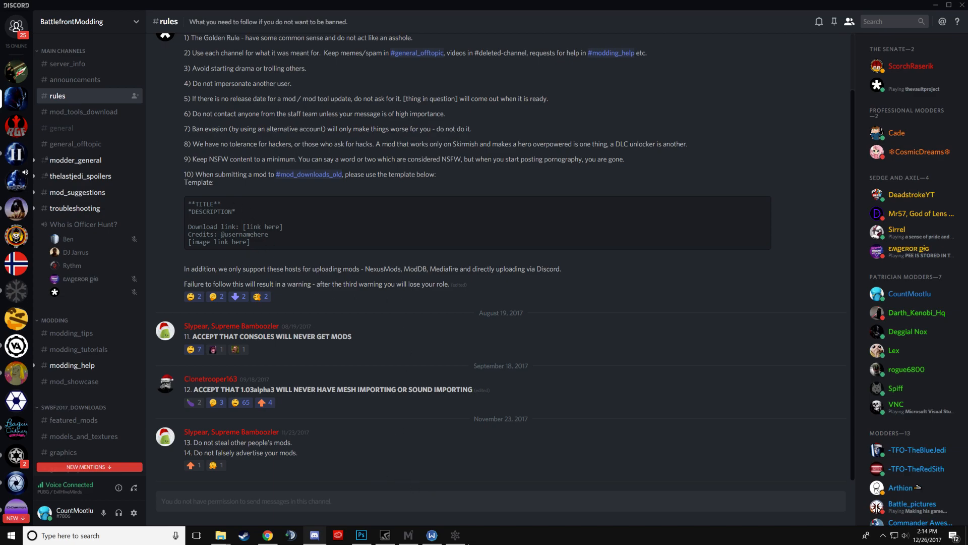
mouse_move(445, 203)
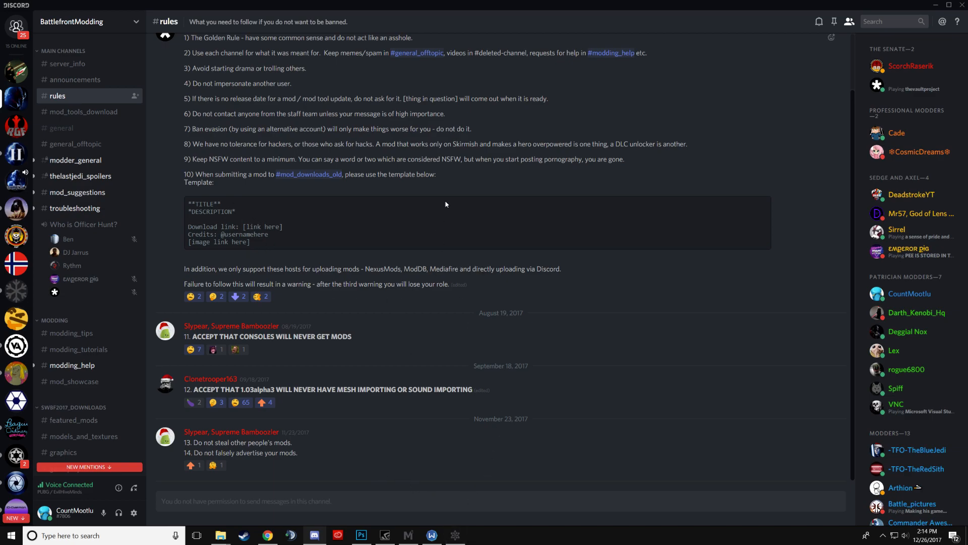